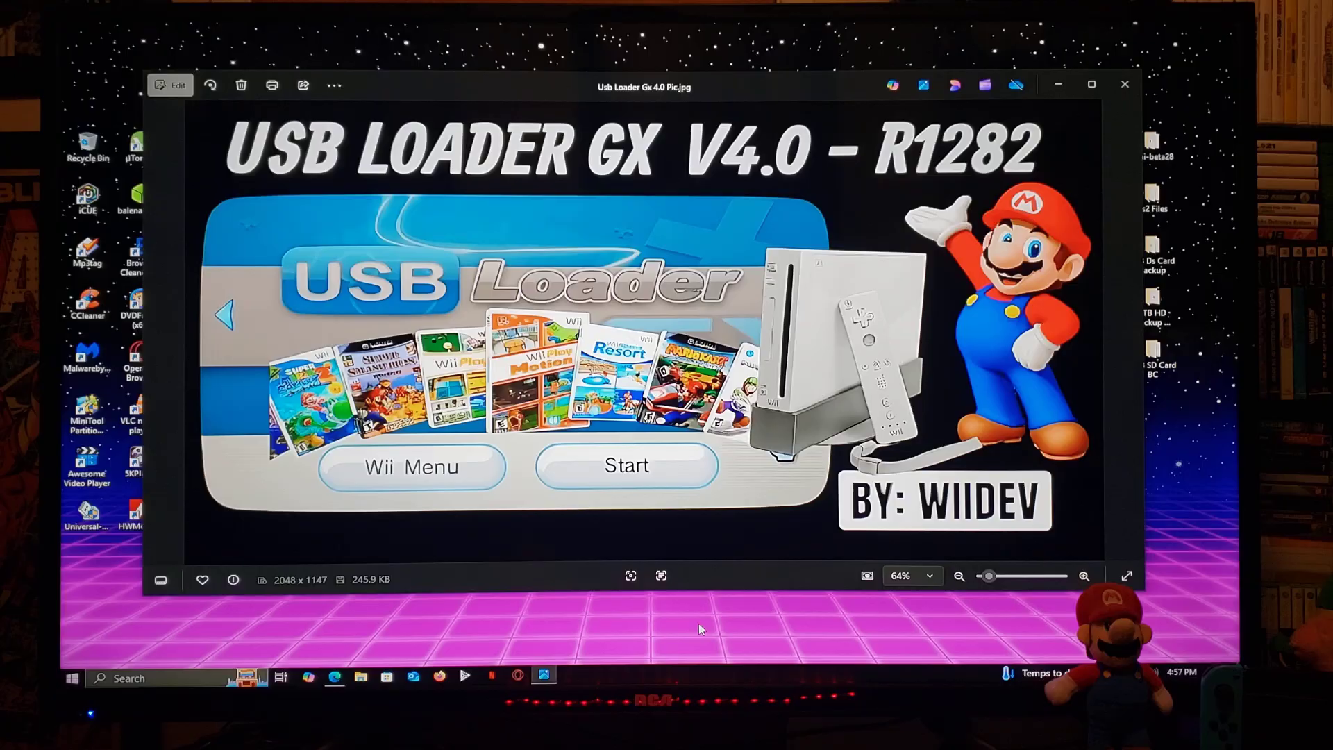
{"action": "mouse_move", "coordinate": [914, 391]}
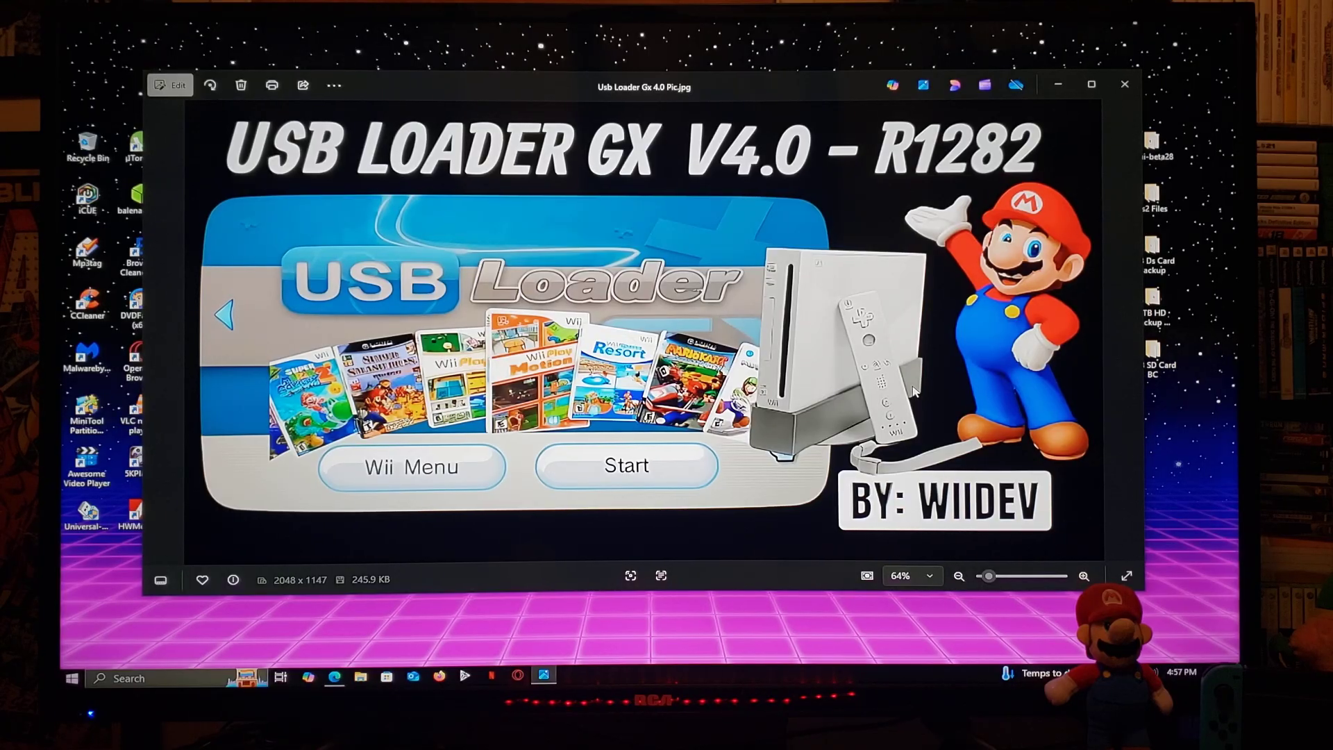
- Switch to the browser showing the Ko-fi post with USB Loader GX download links
{"action": "left_click", "coordinate": [1124, 84]}
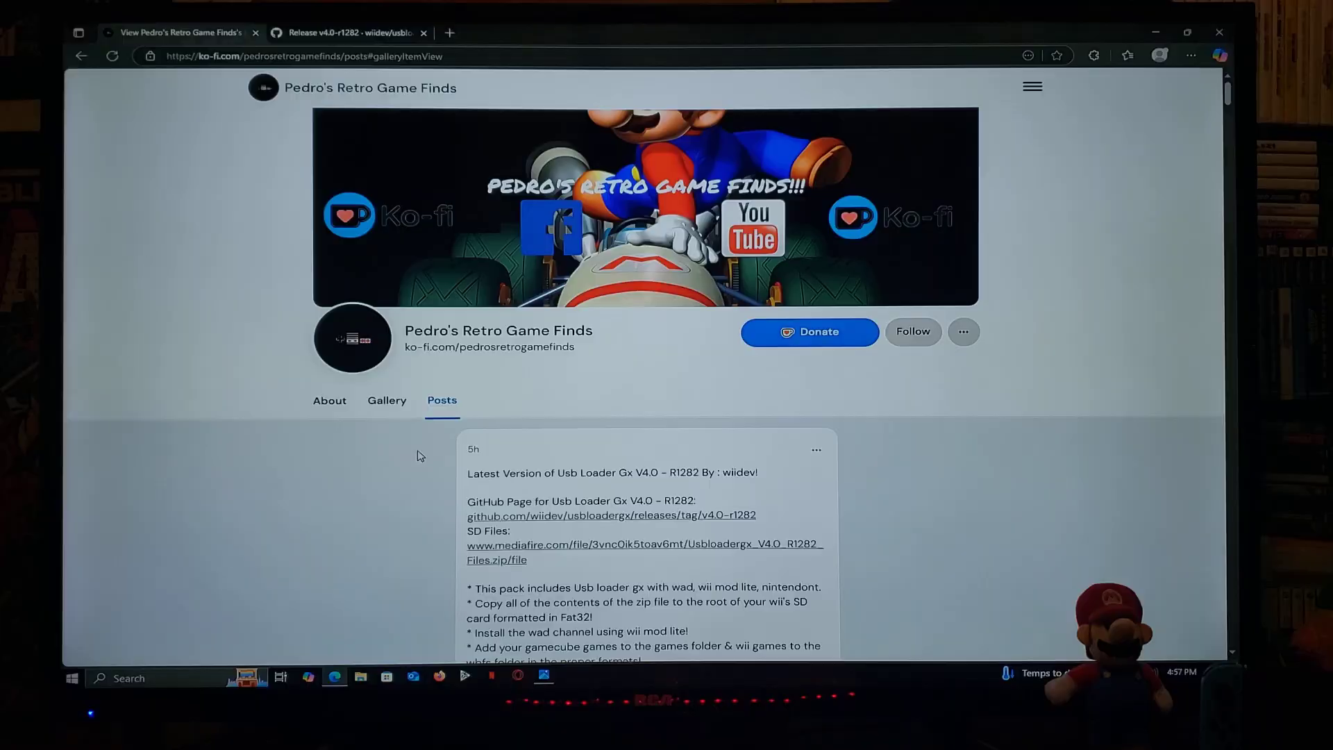
{"action": "scroll", "scroll_direction": "down", "scroll_amount": 3}
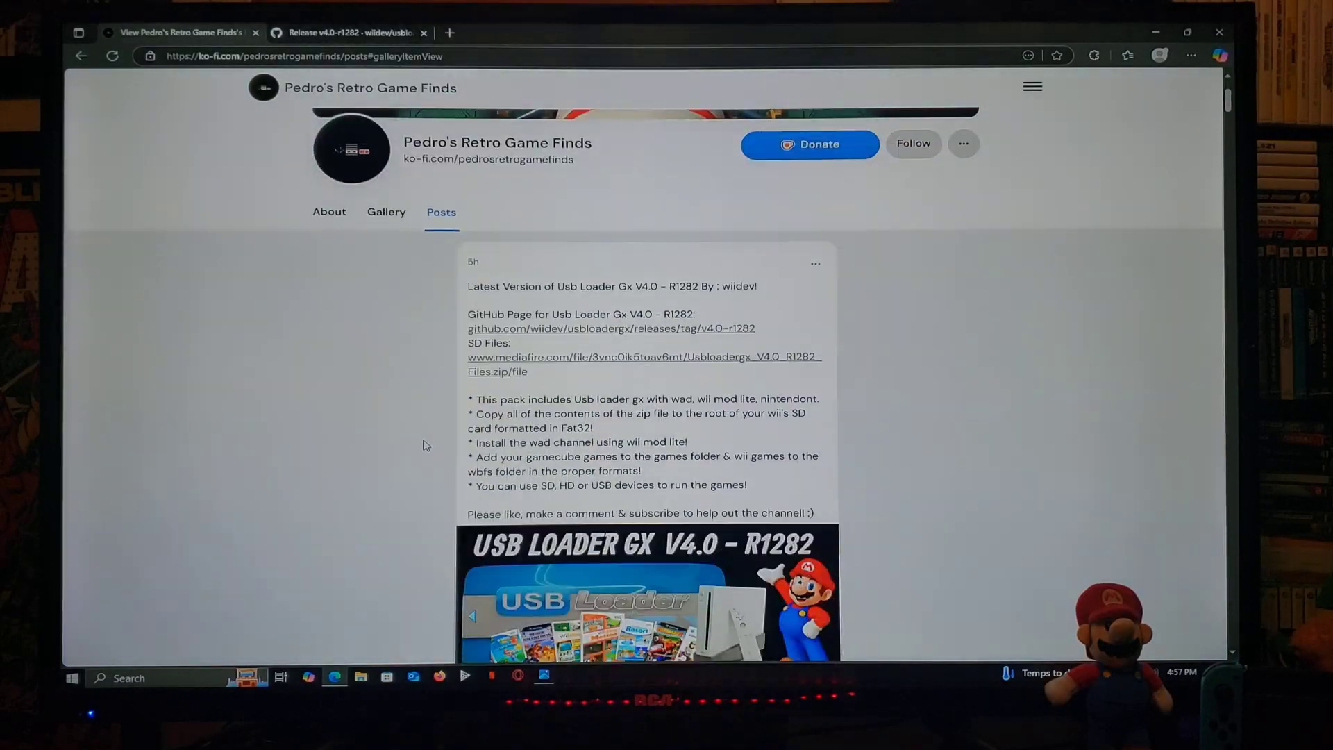
{"action": "scroll", "scroll_direction": "down", "scroll_amount": 3}
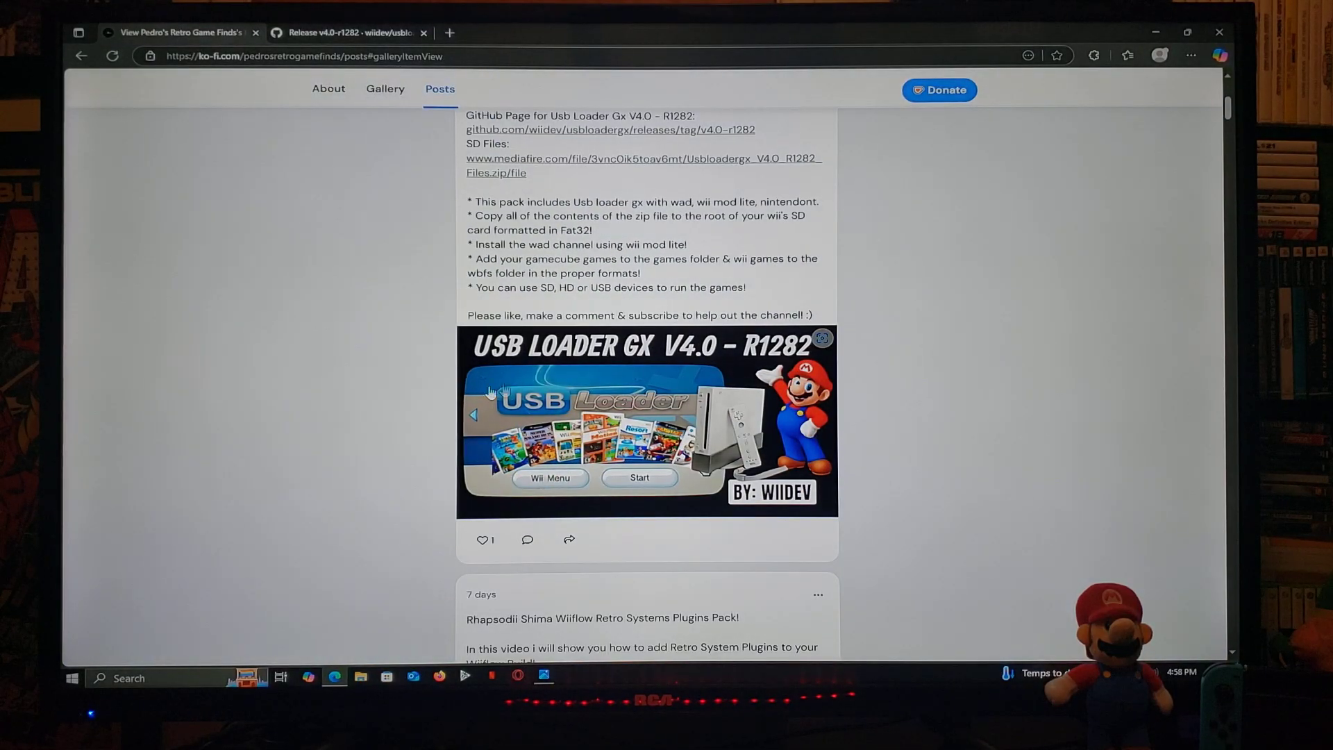
{"action": "scroll", "scroll_direction": "up", "scroll_amount": 3}
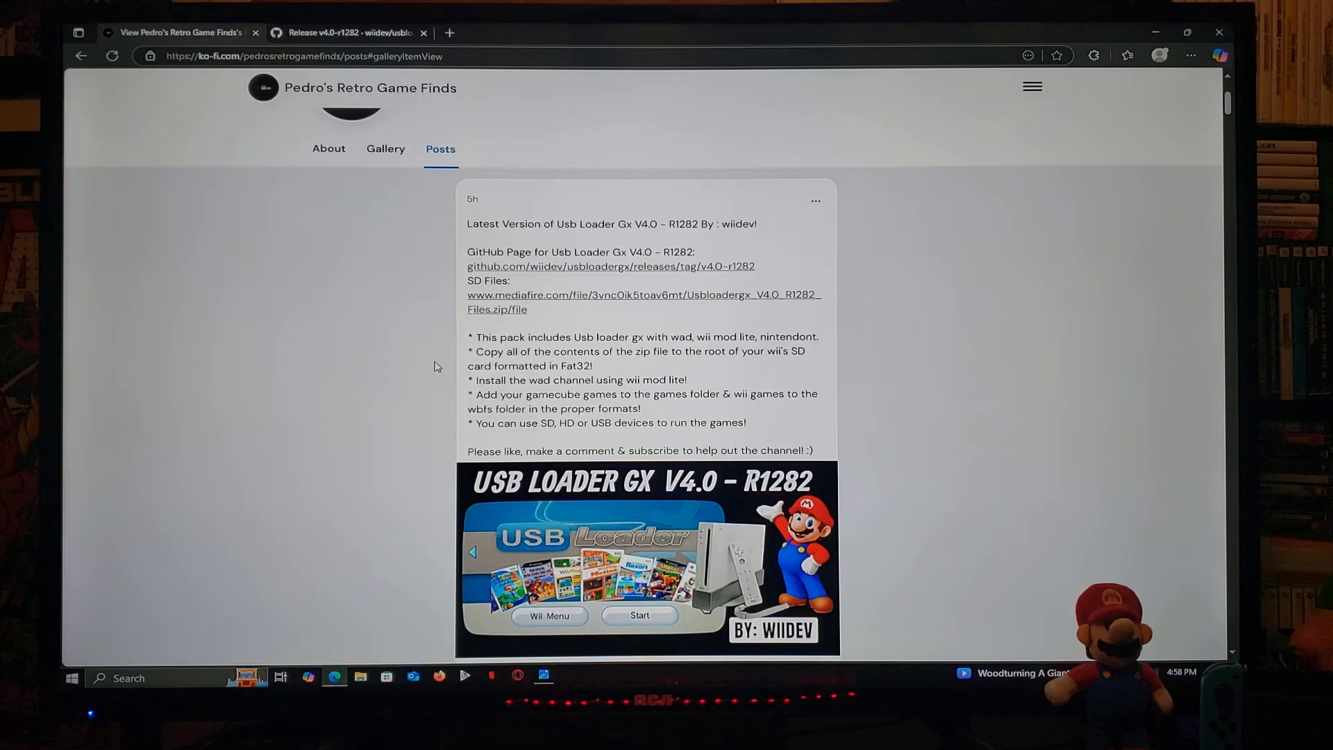
{"action": "mouse_move", "coordinate": [448, 396]}
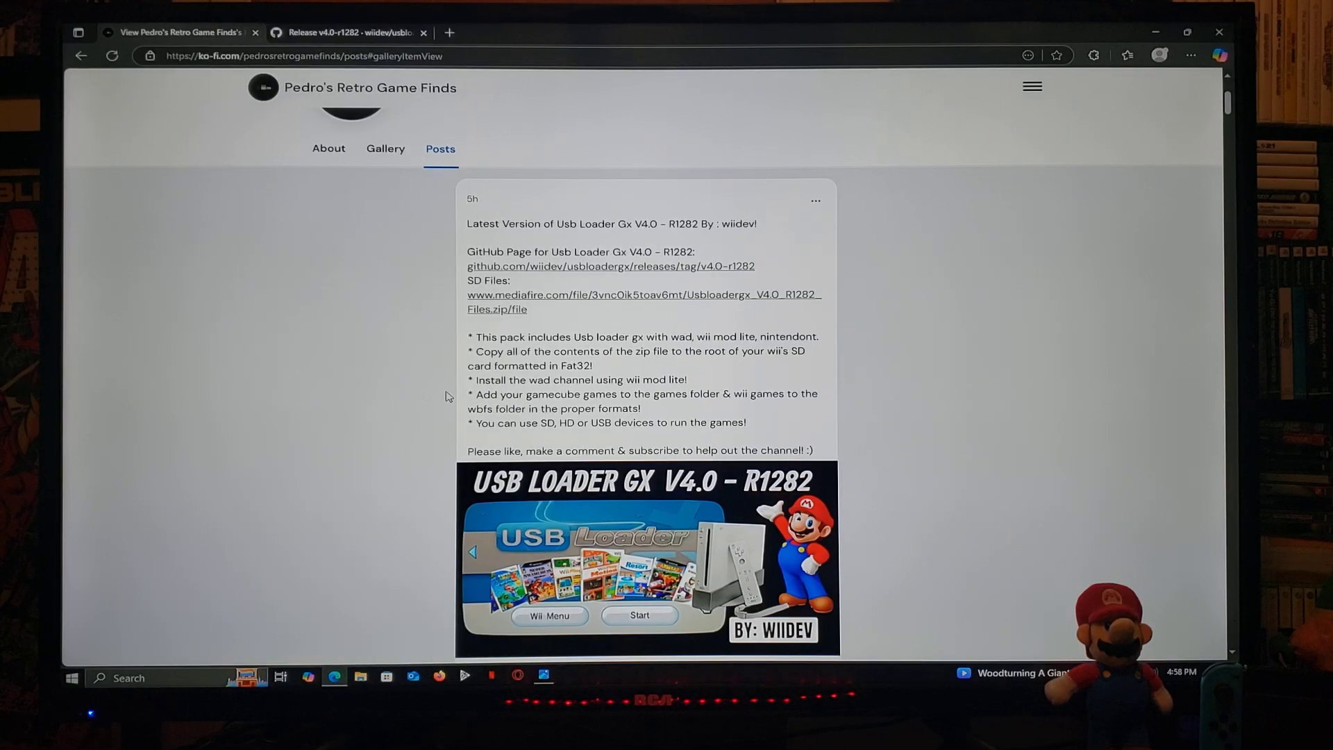
{"action": "mouse_move", "coordinate": [409, 393]}
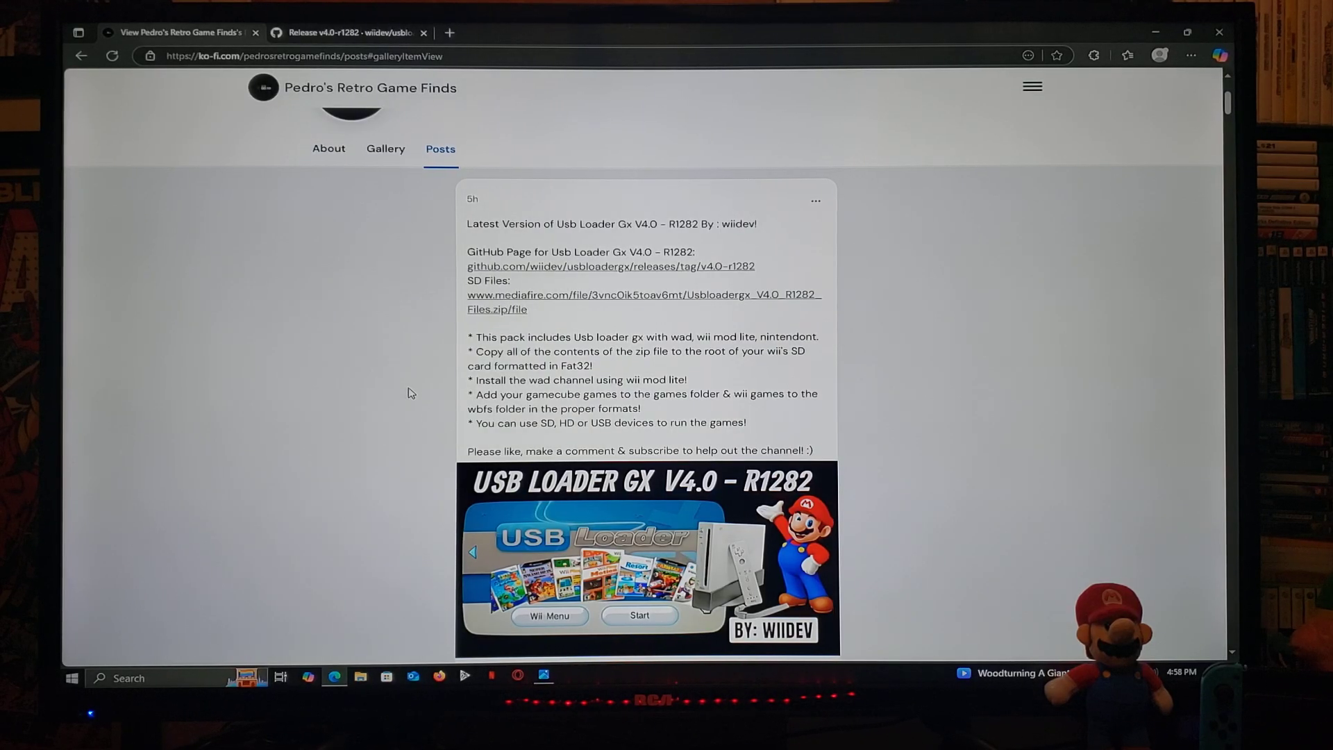
{"action": "scroll", "scroll_direction": "up", "scroll_amount": 3}
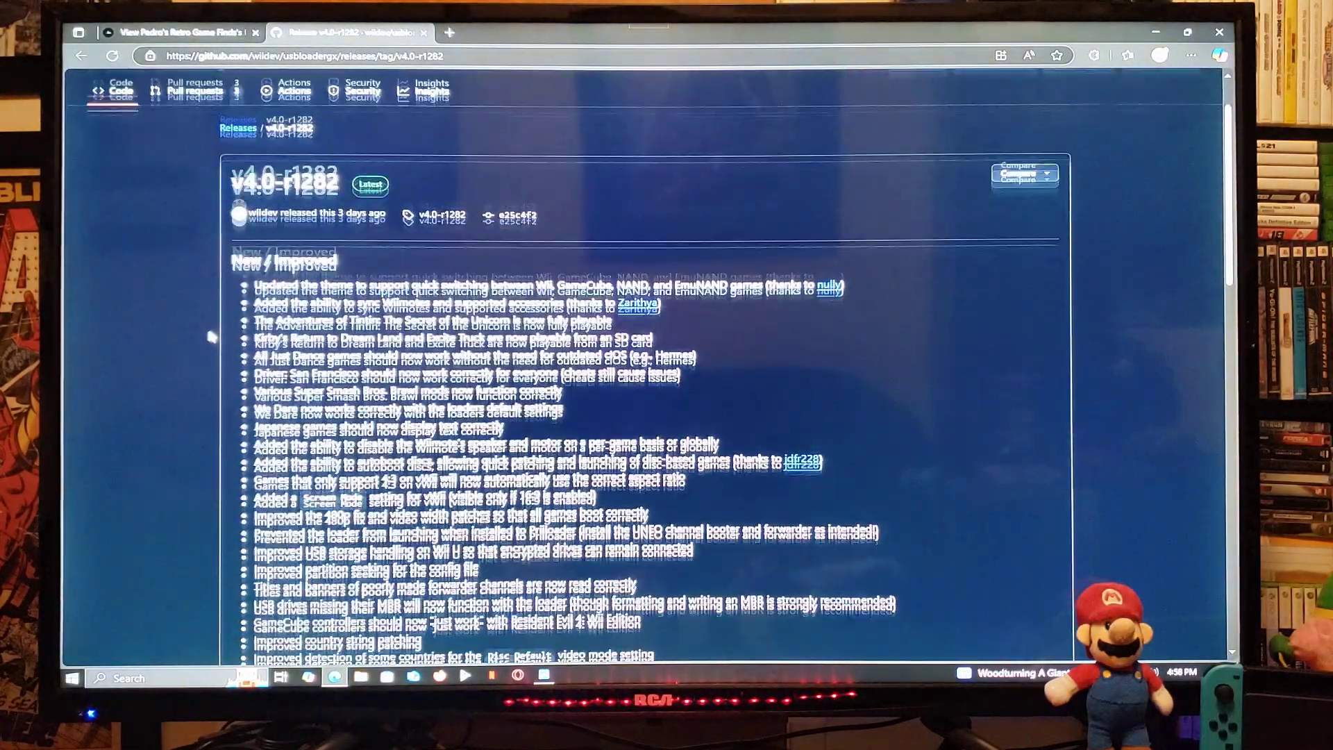
- Scroll through the v4.0-r1282 changelog down to the Assets list with usbloadergx_r1282.zip
{"action": "scroll", "scroll_direction": "up", "scroll_amount": 3}
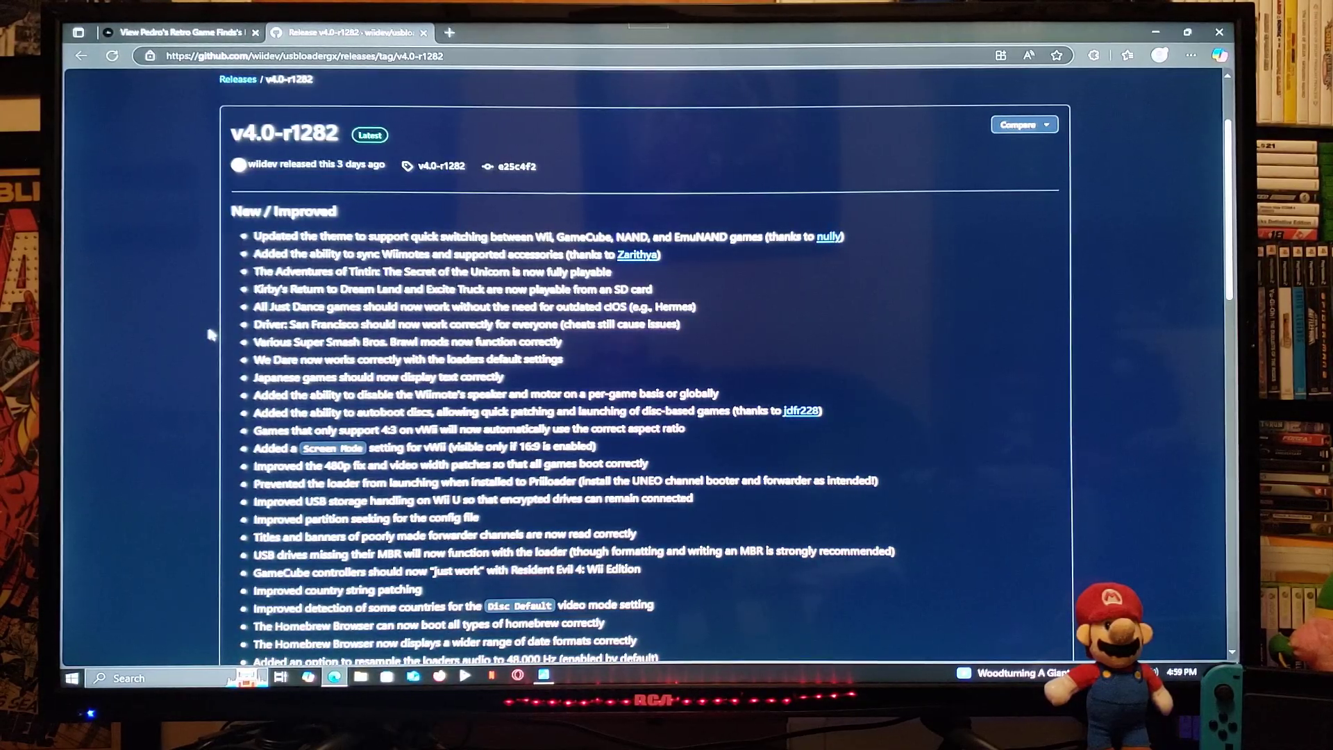
{"action": "scroll", "scroll_direction": "down", "scroll_amount": 3}
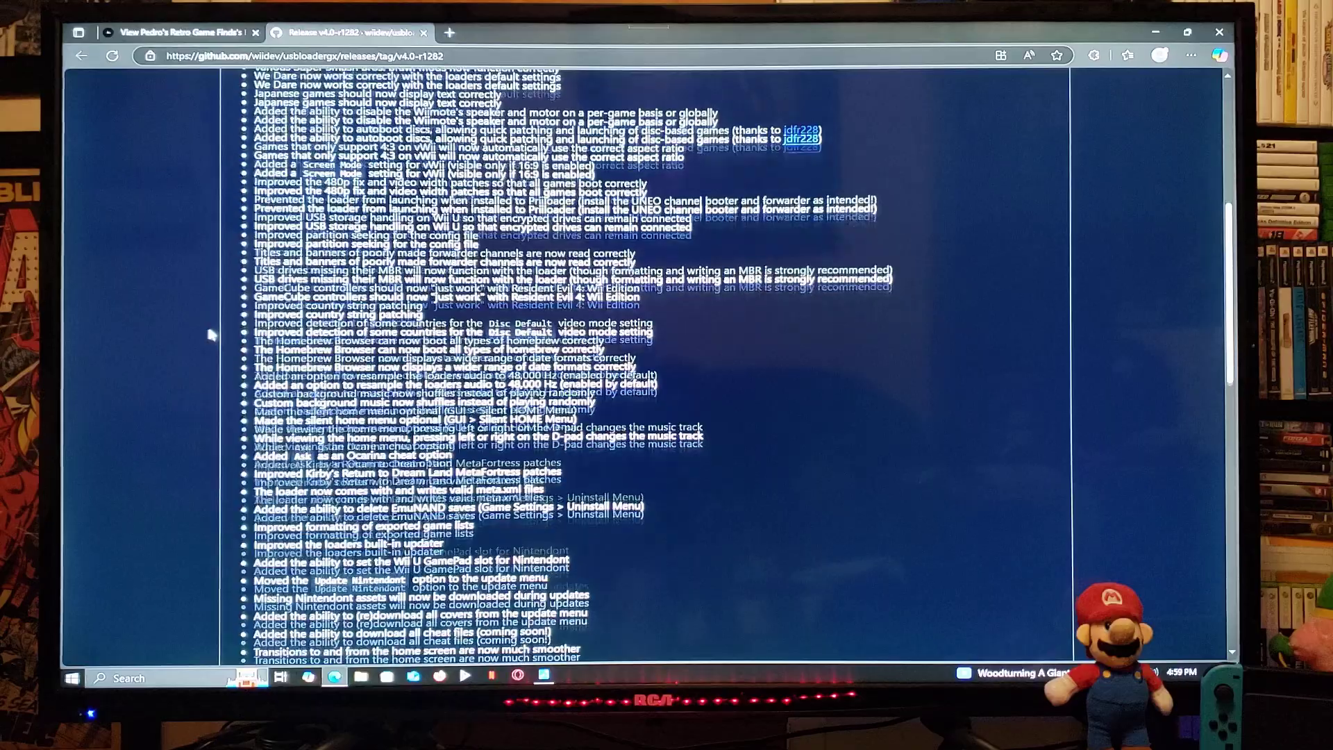
{"action": "scroll", "scroll_direction": "down", "scroll_amount": 3}
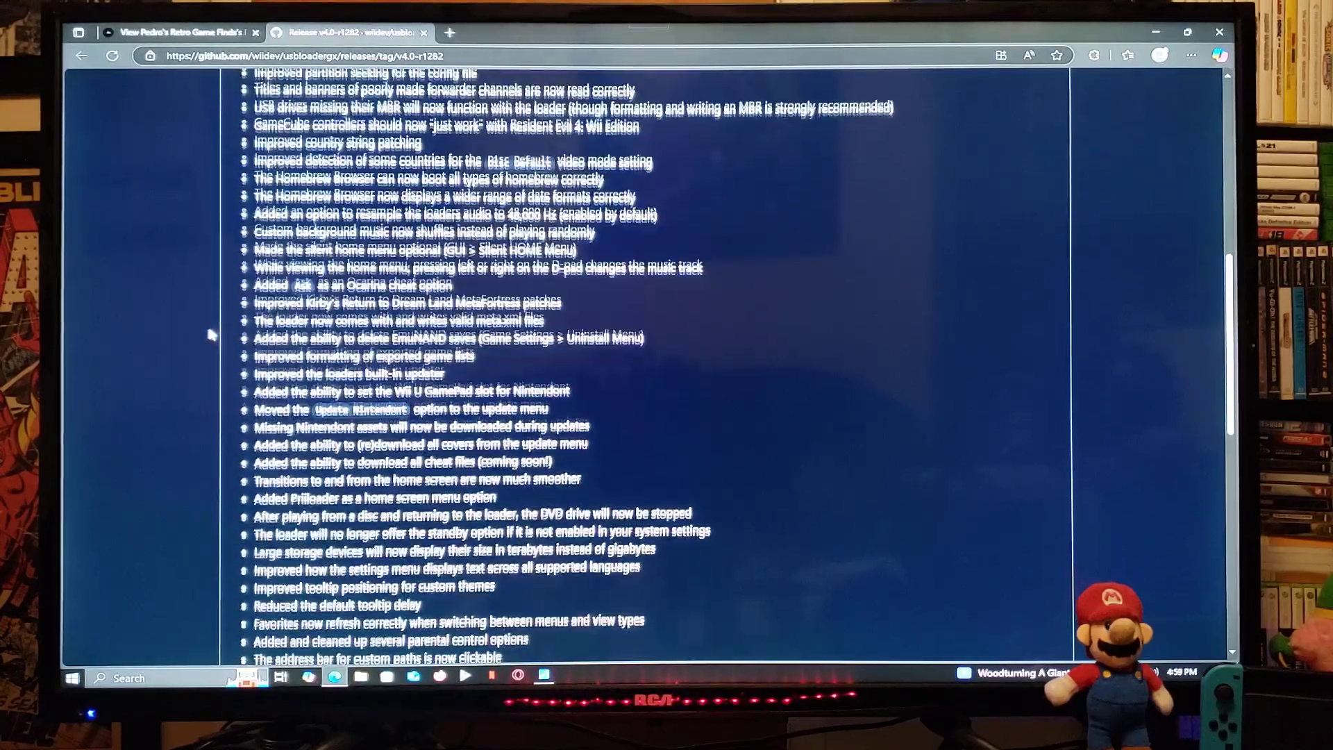
{"action": "scroll", "scroll_direction": "down", "scroll_amount": 3}
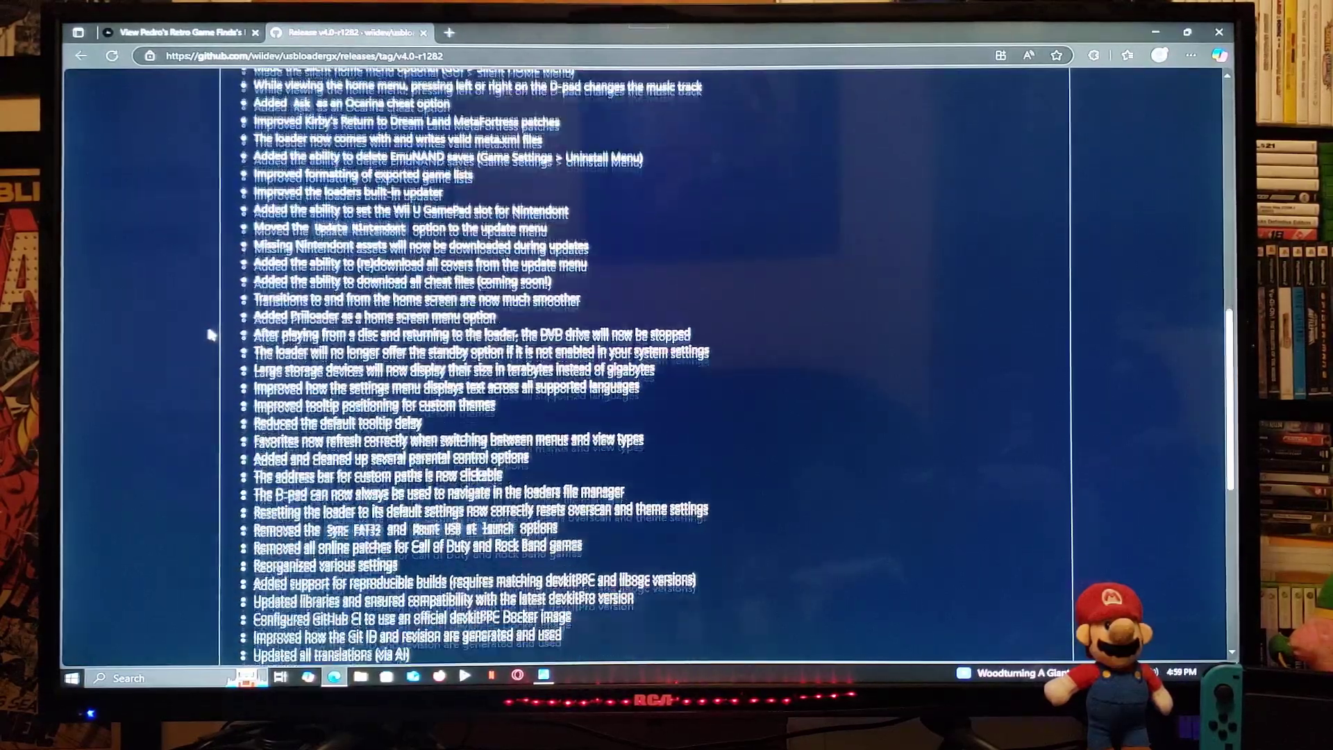
{"action": "scroll", "scroll_direction": "down", "scroll_amount": 3}
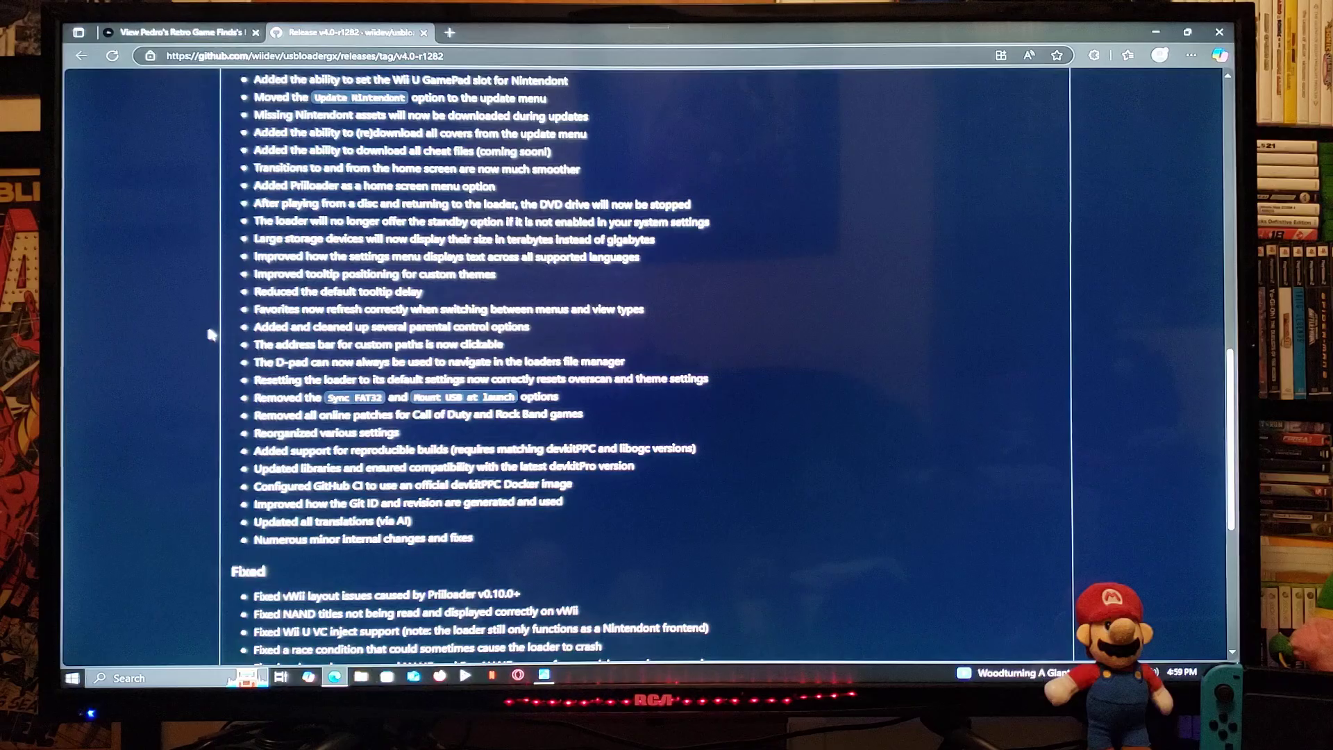
{"action": "scroll", "scroll_direction": "down", "scroll_amount": 3}
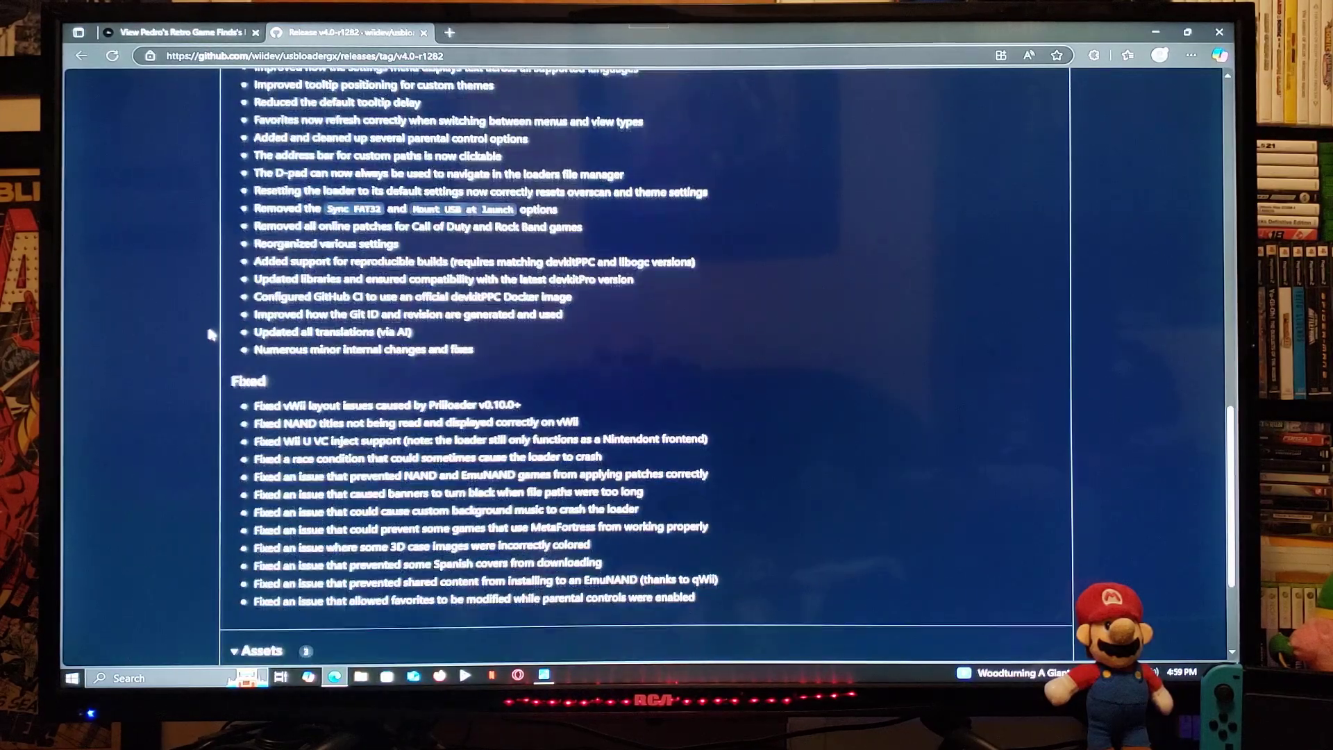
{"action": "scroll", "scroll_direction": "down", "scroll_amount": 3}
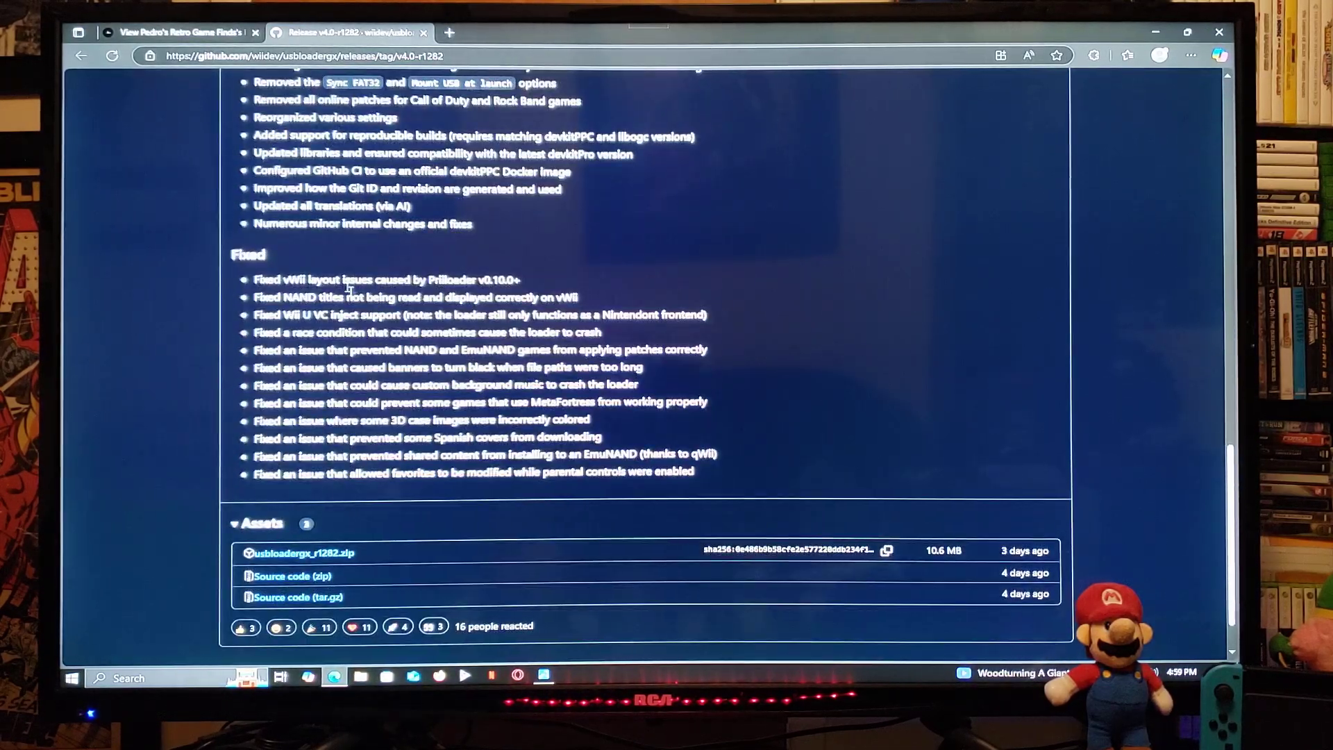
{"action": "mouse_move", "coordinate": [230, 357]}
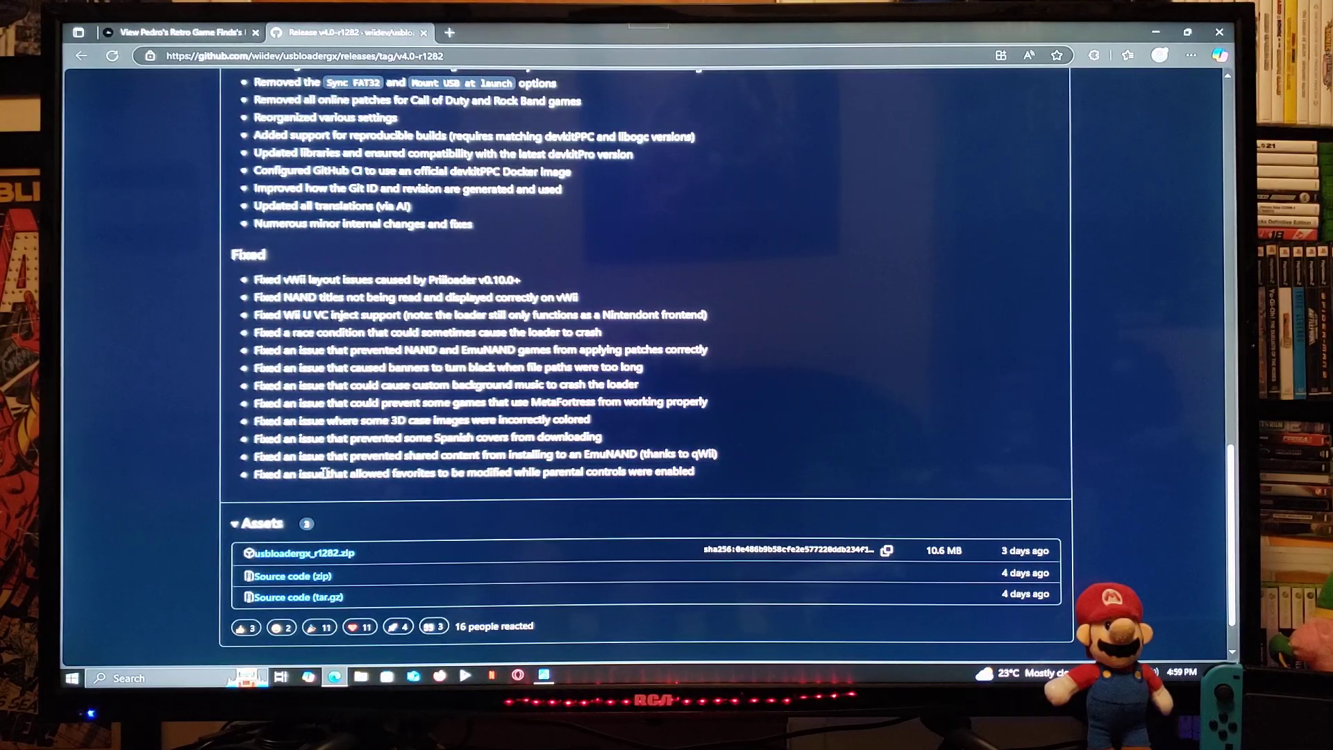
{"action": "scroll", "scroll_direction": "down", "scroll_amount": 3}
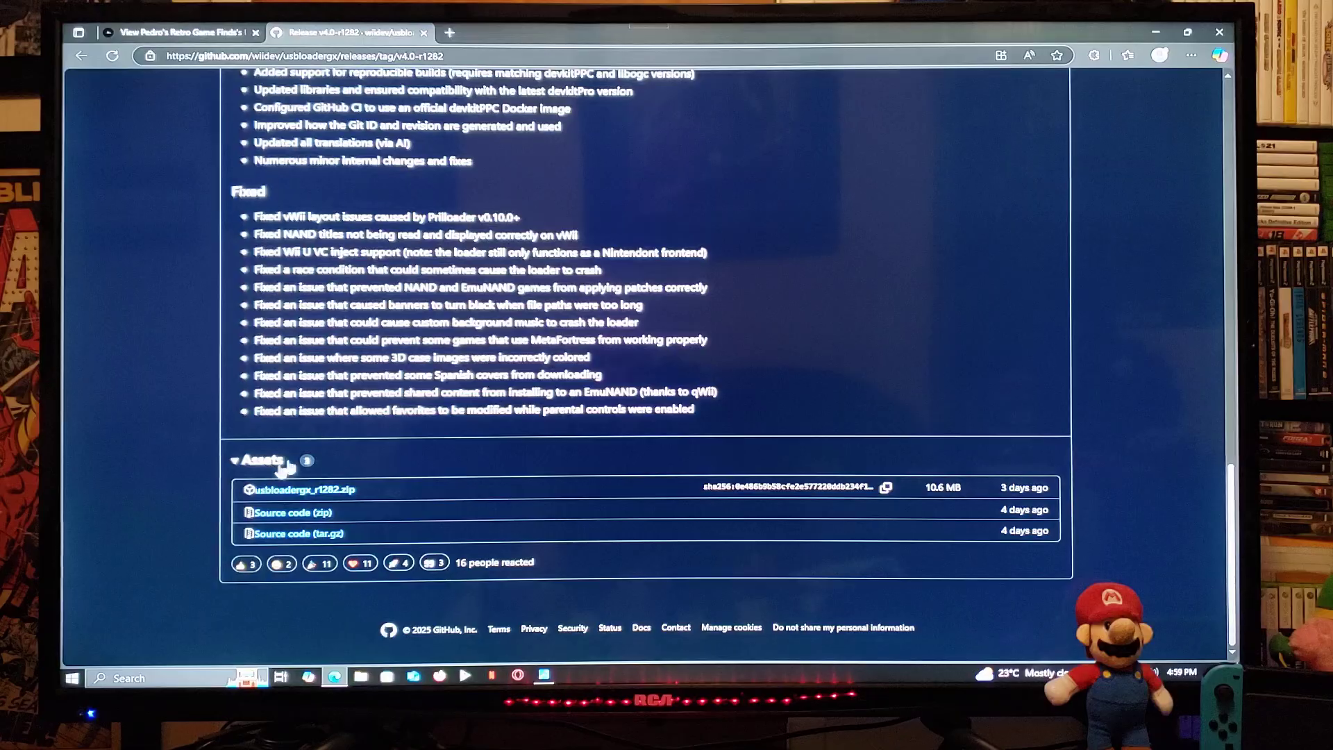
{"action": "mouse_move", "coordinate": [192, 394]}
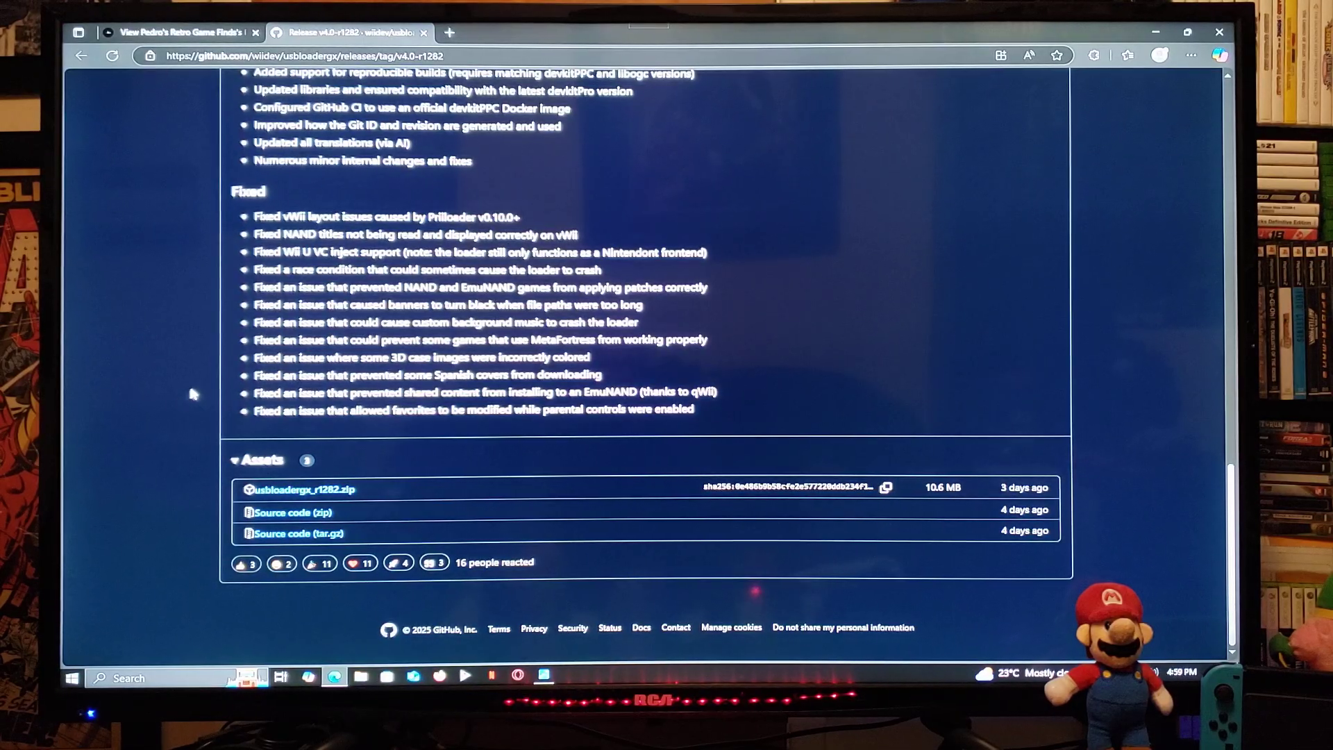
{"action": "mouse_move", "coordinate": [298, 489]}
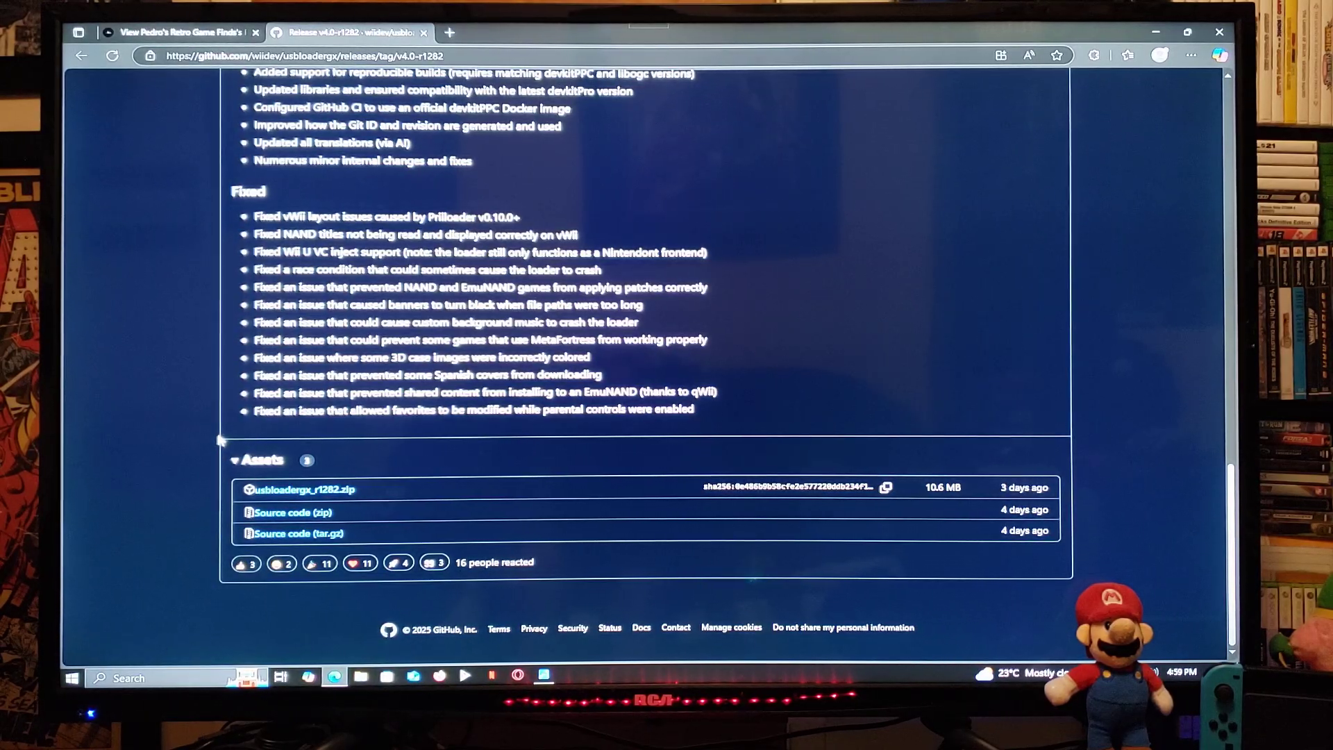
{"action": "scroll", "scroll_direction": "up", "scroll_amount": 3}
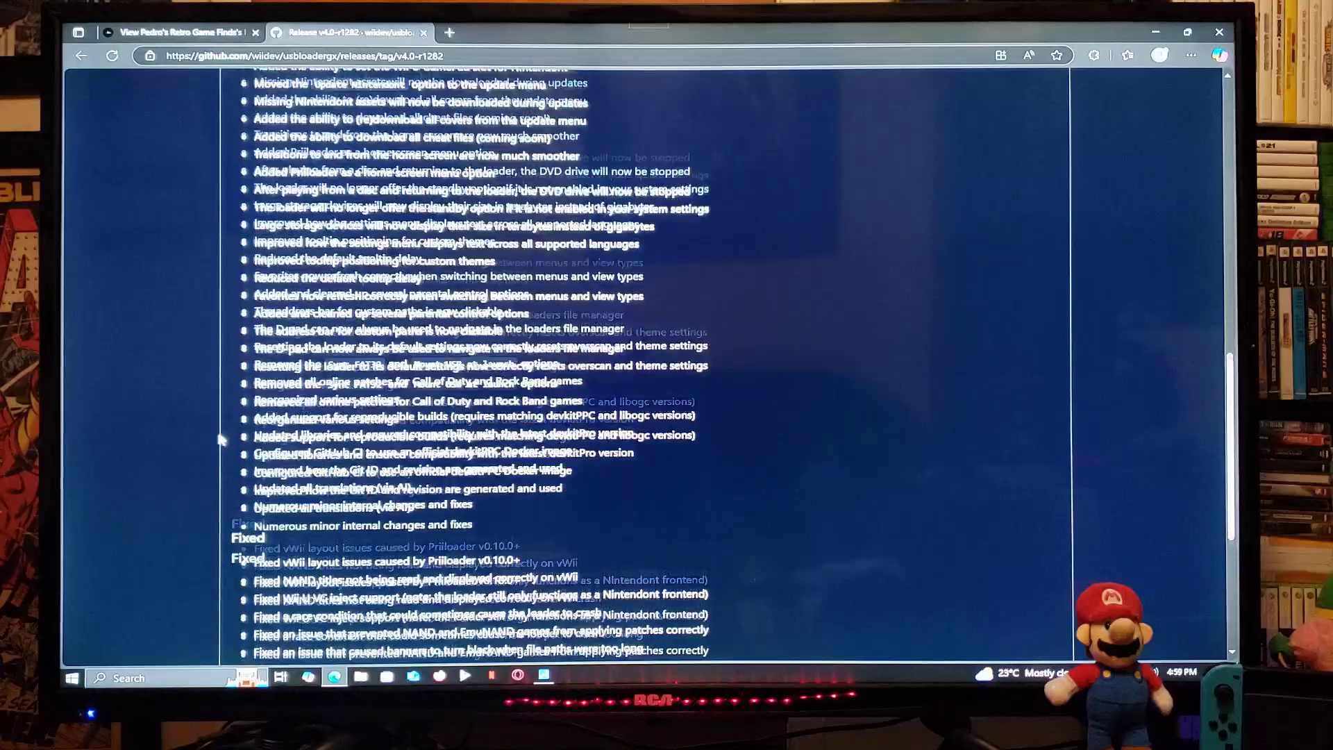
{"action": "scroll", "scroll_direction": "up", "scroll_amount": 3}
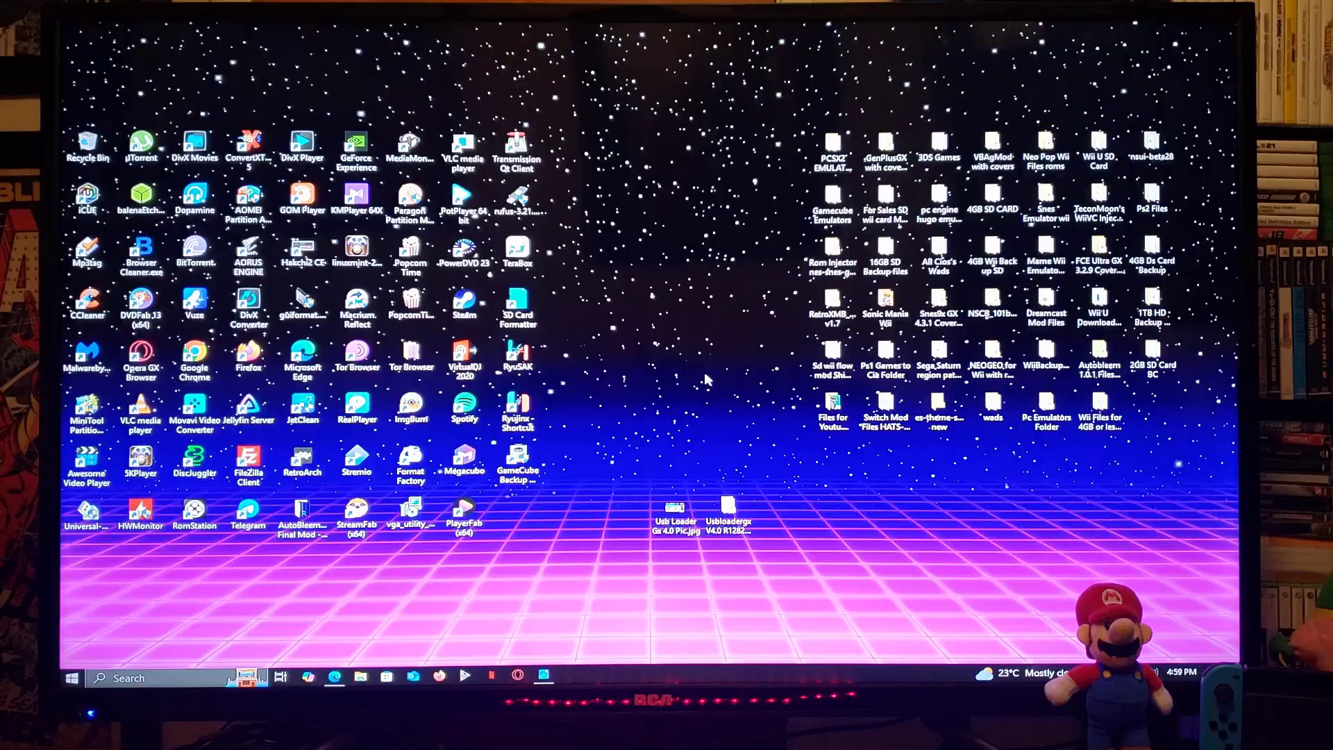
{"action": "mouse_move", "coordinate": [700, 555]}
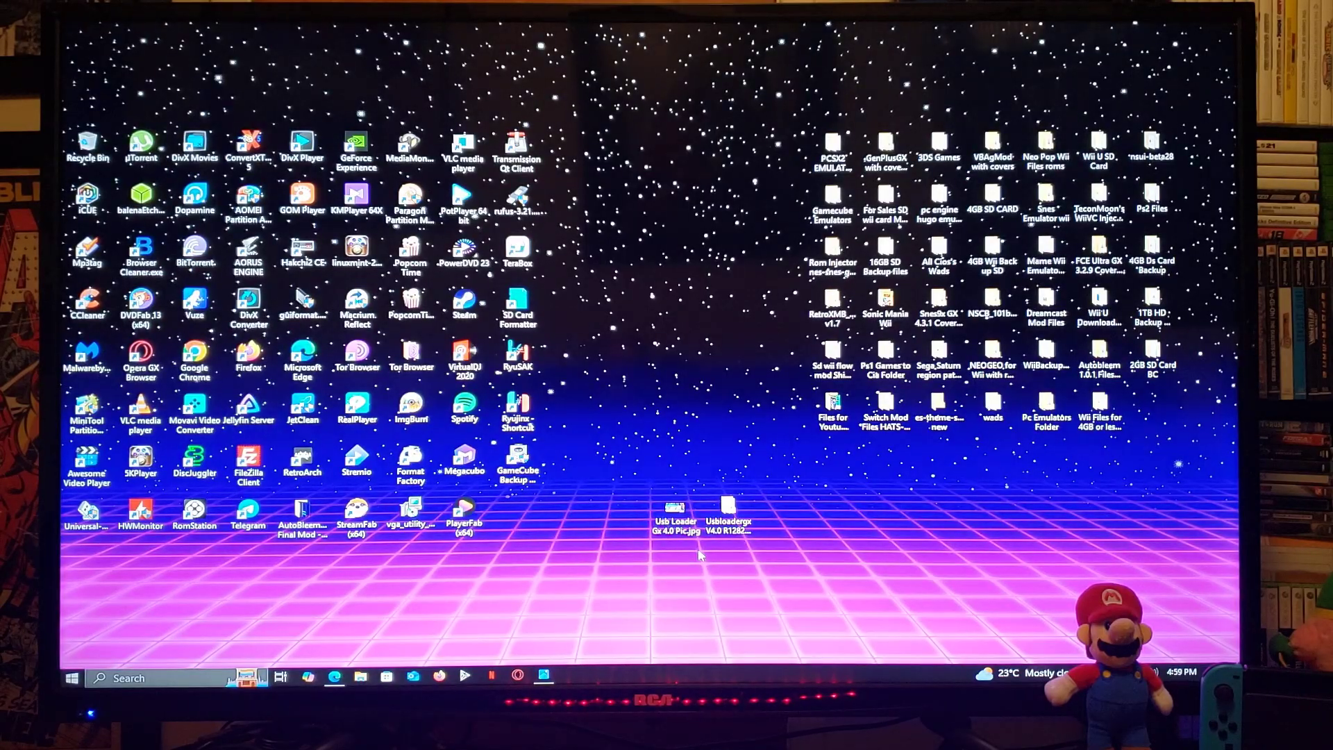
- Open the Usbloadergx V4.0 R1282 files folder down into 3D Covers
{"action": "double_click", "coordinate": [727, 510]}
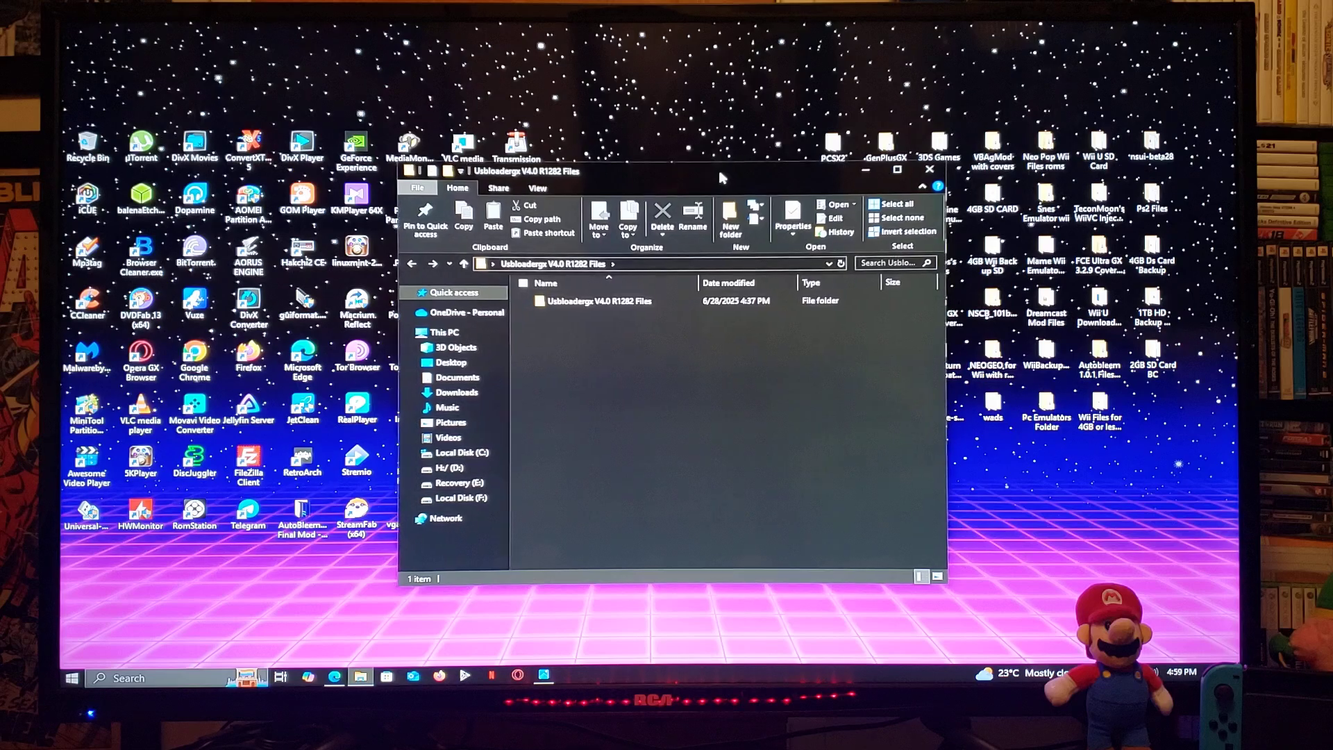
{"action": "double_click", "coordinate": [598, 300]}
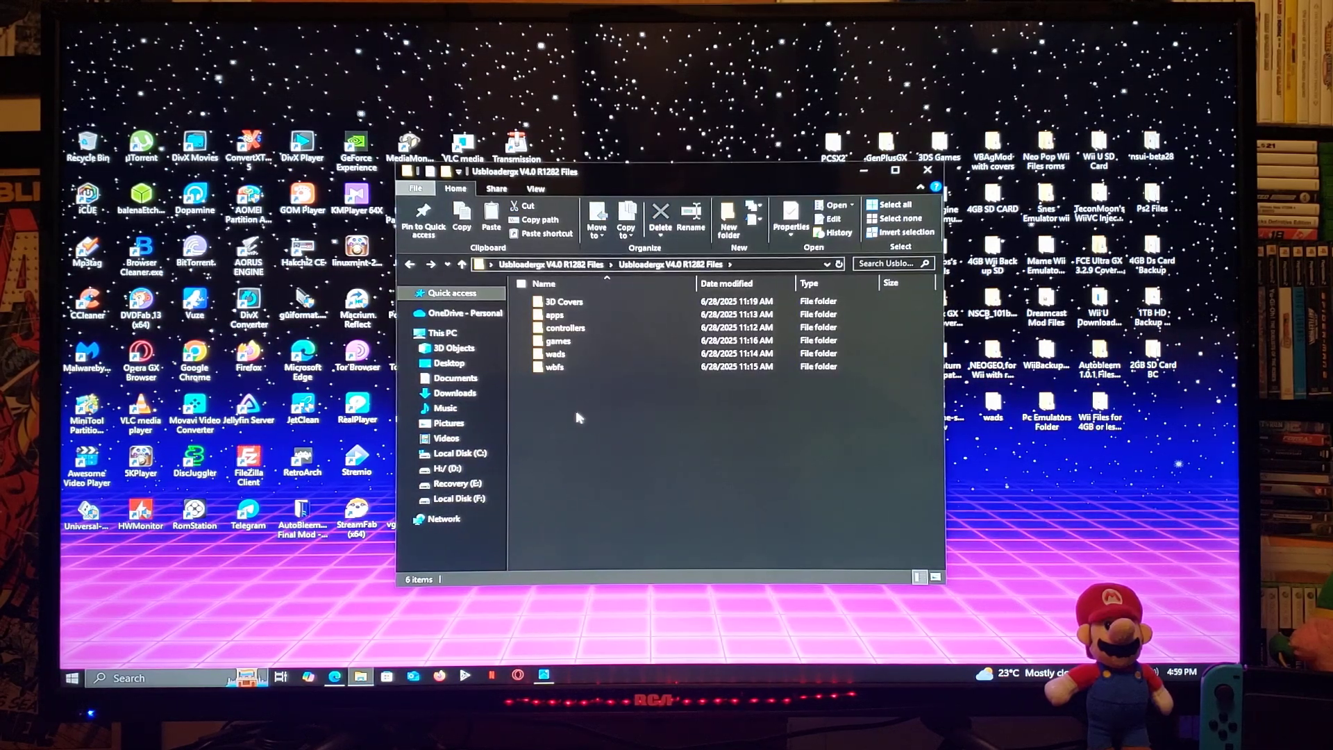
{"action": "mouse_move", "coordinate": [632, 429]}
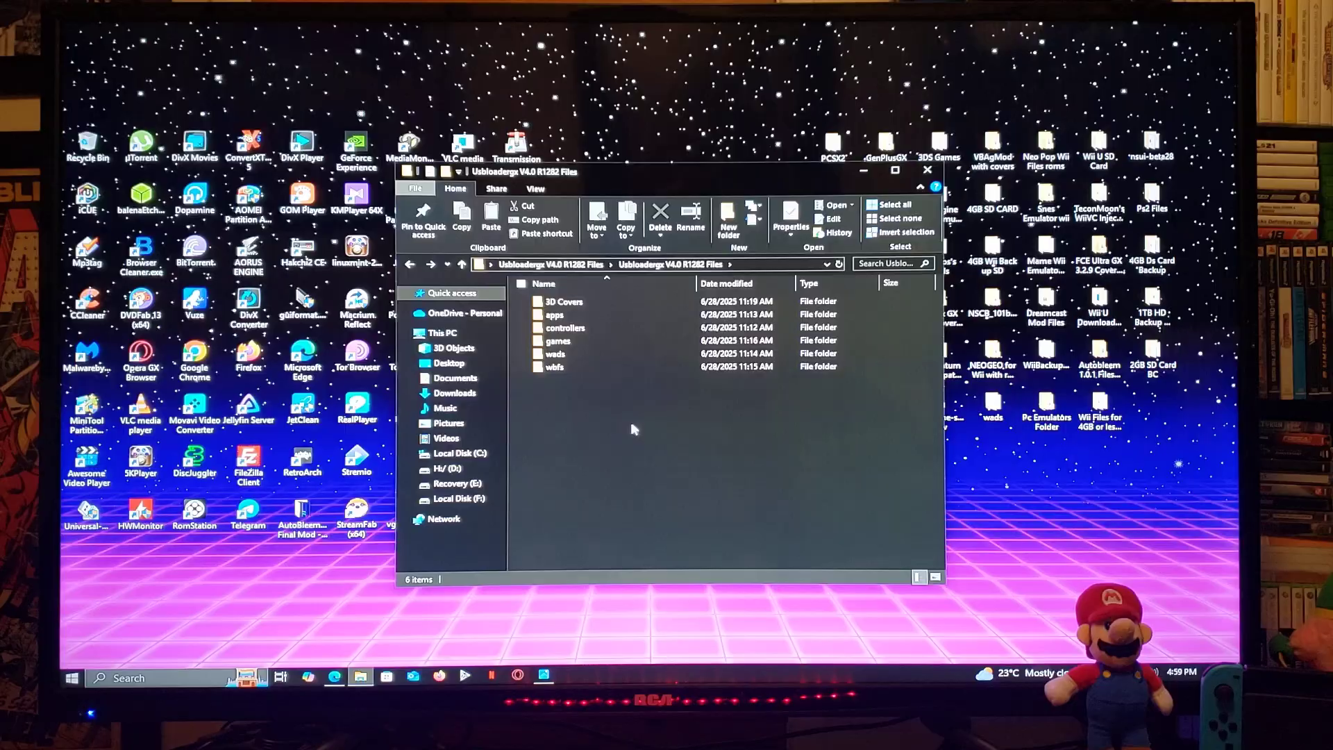
{"action": "double_click", "coordinate": [561, 302]}
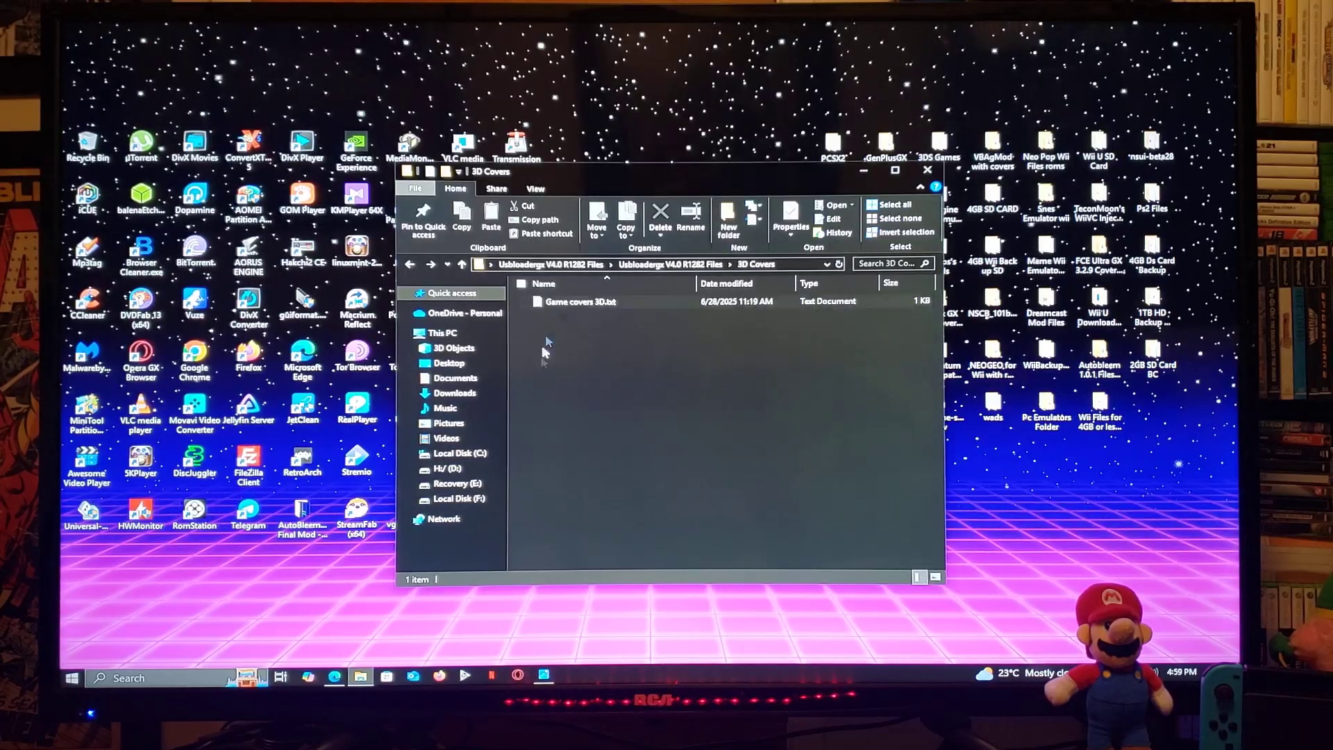
- Read the Game covers 3D note, then return to the main files folder
{"action": "left_click", "coordinate": [580, 302]}
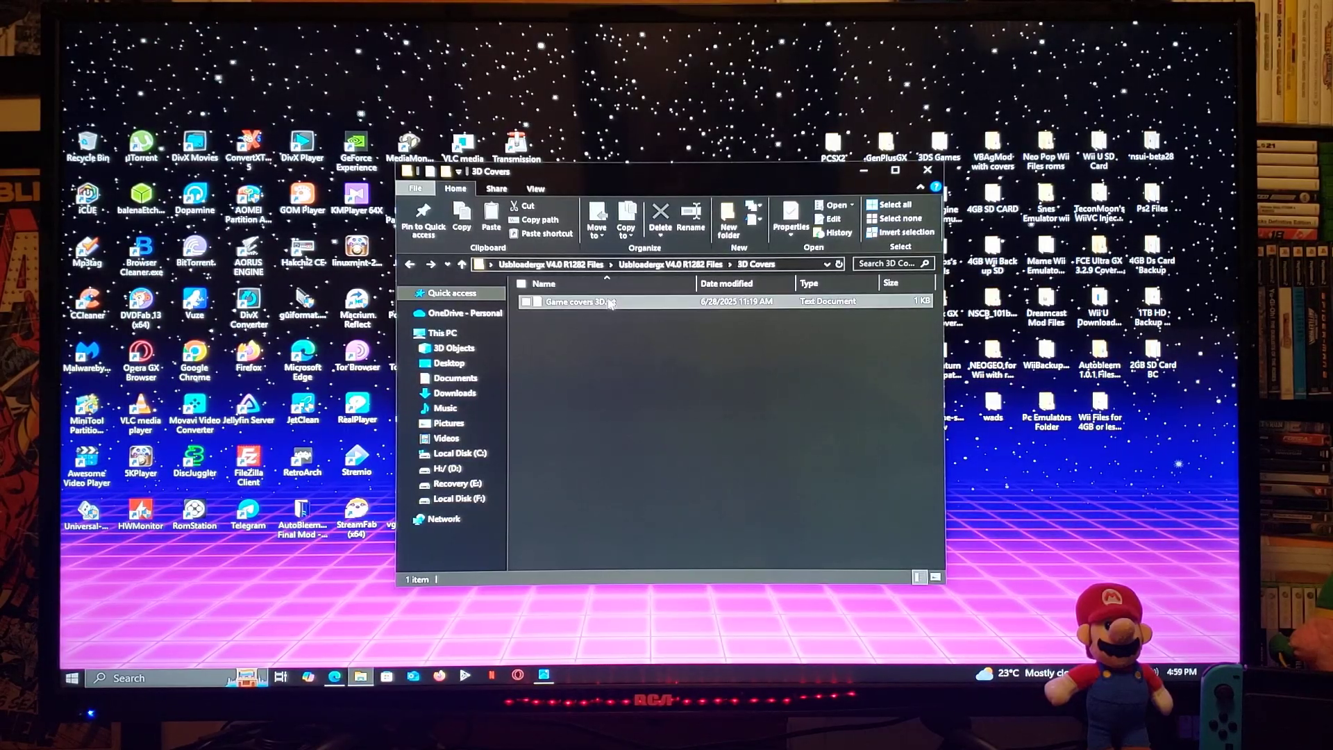
{"action": "double_click", "coordinate": [578, 301]}
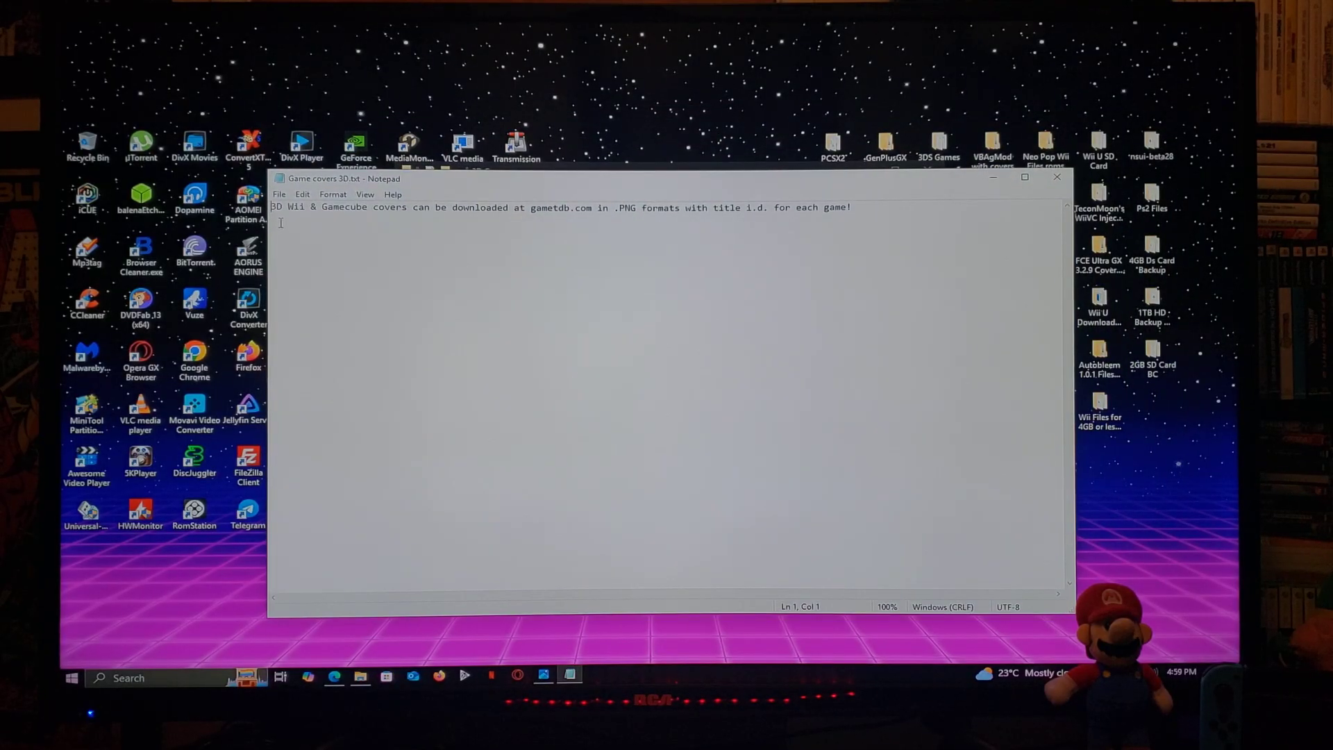
{"action": "mouse_move", "coordinate": [616, 223]}
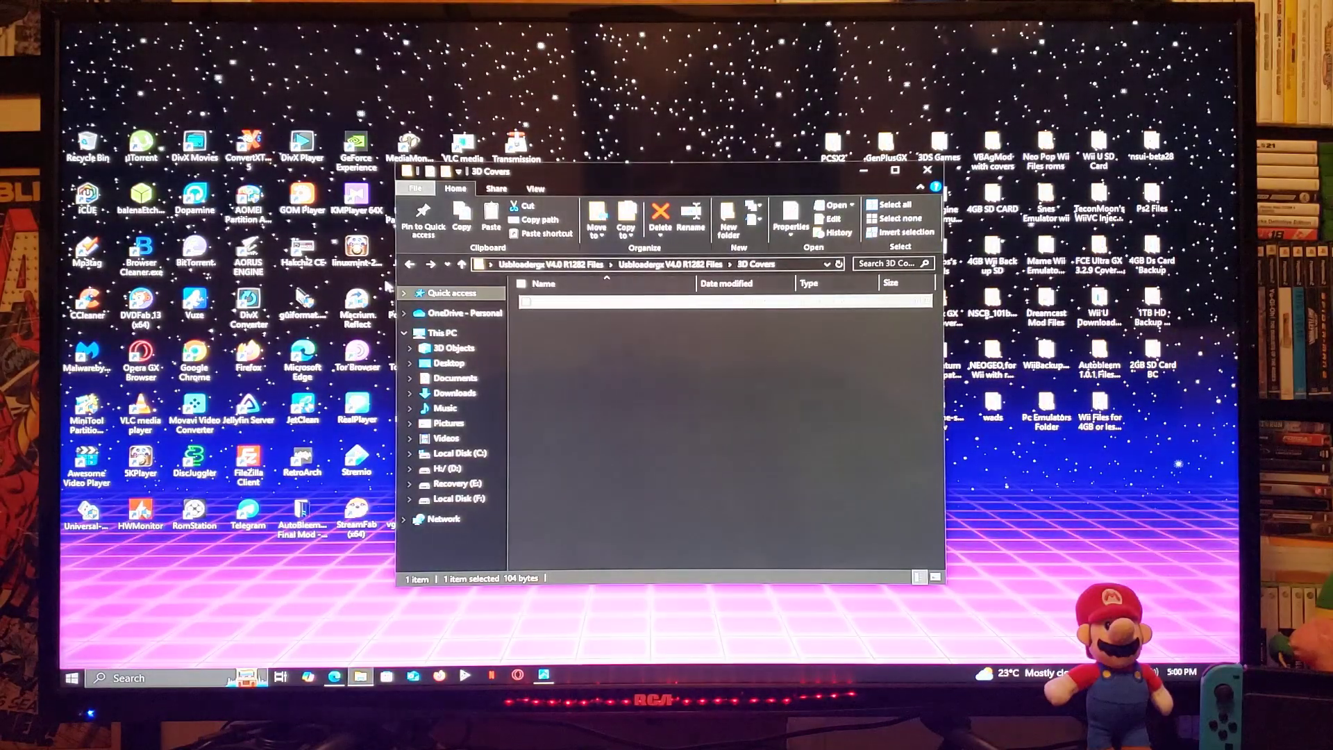
{"action": "left_click", "coordinate": [409, 264]}
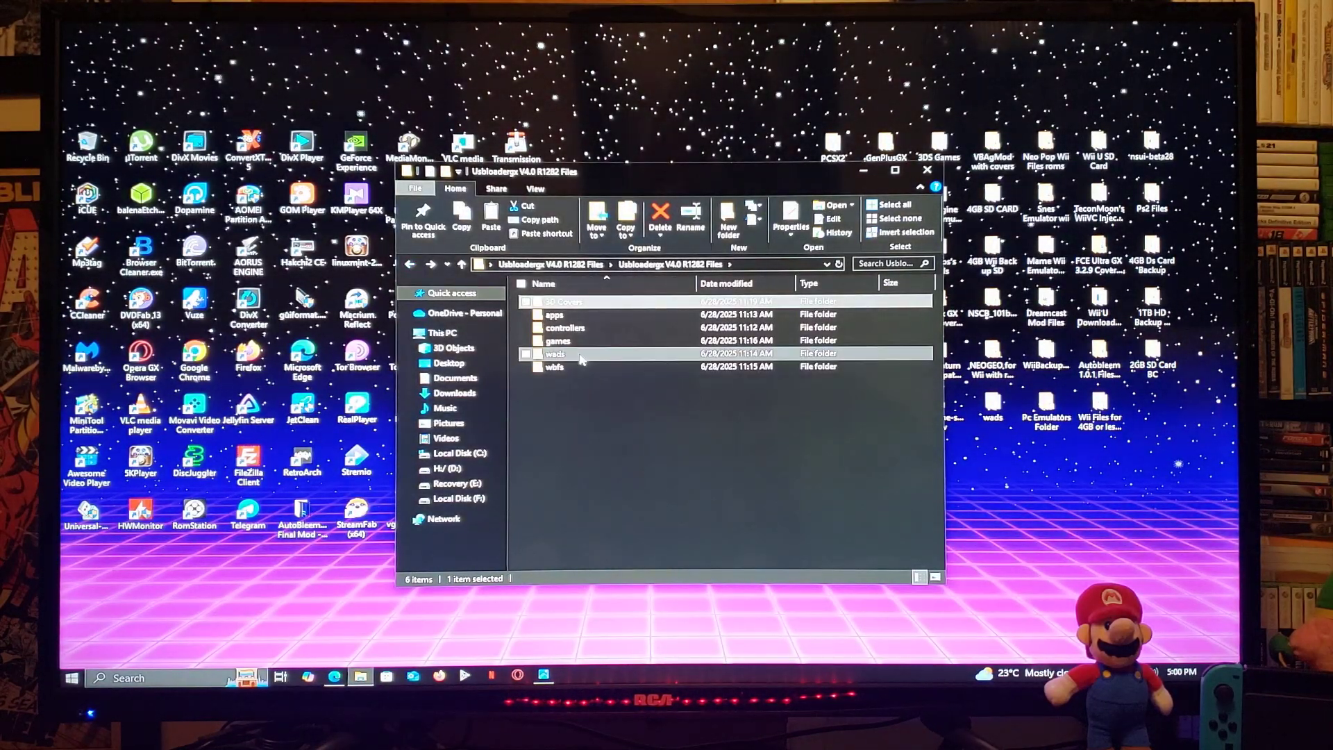
{"action": "double_click", "coordinate": [554, 314]}
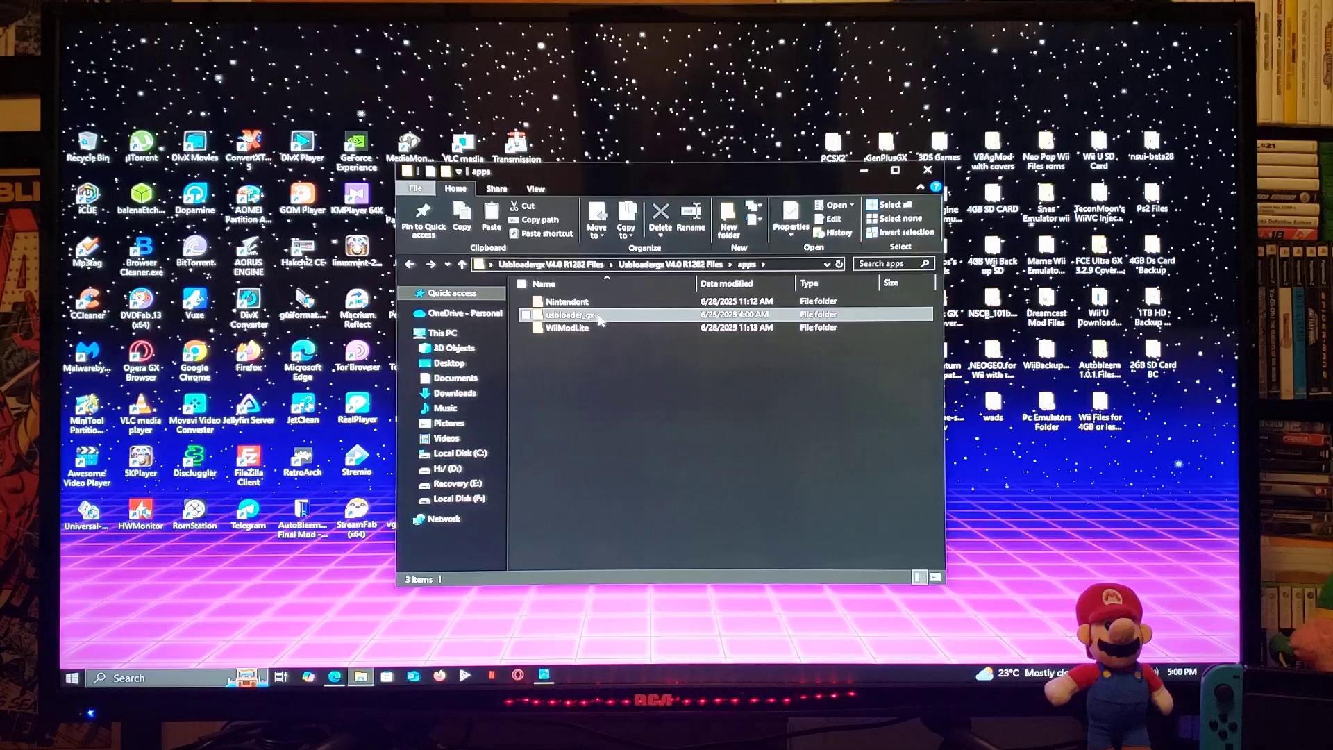
{"action": "left_click", "coordinate": [624, 370]}
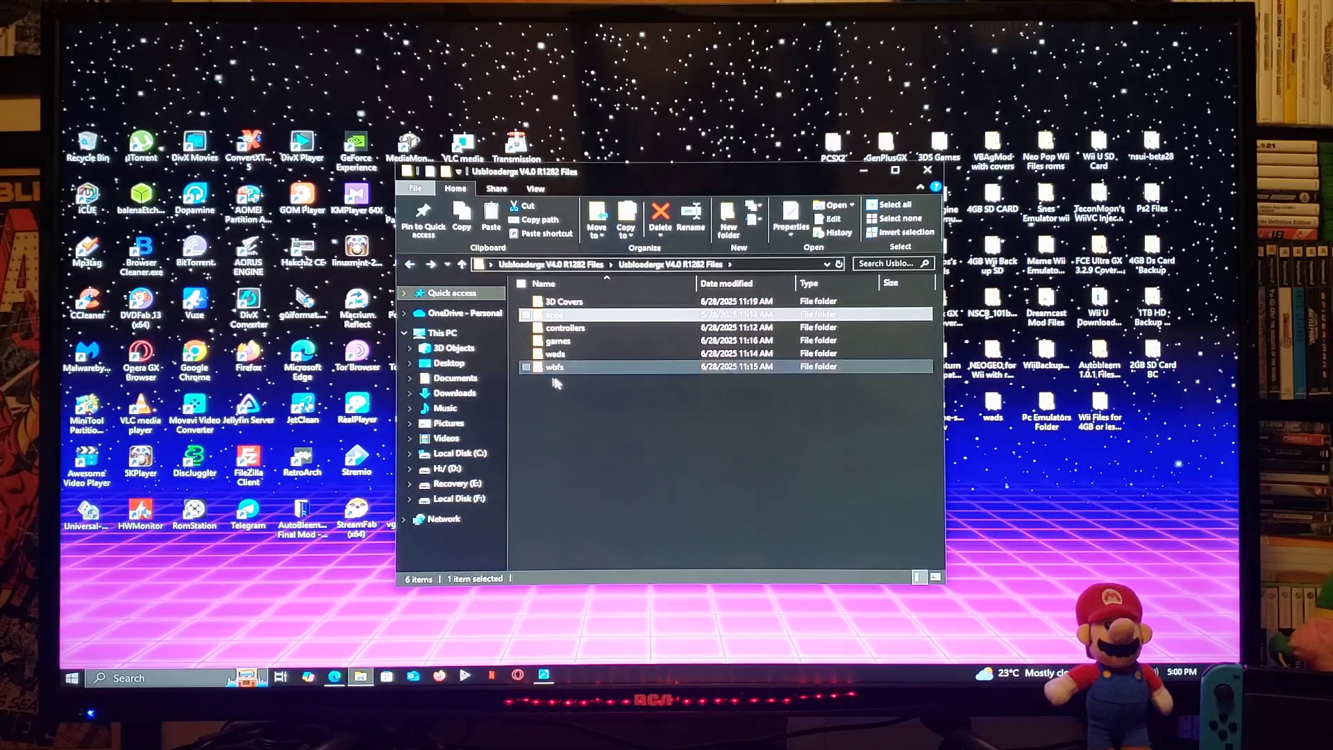
{"action": "double_click", "coordinate": [564, 327]}
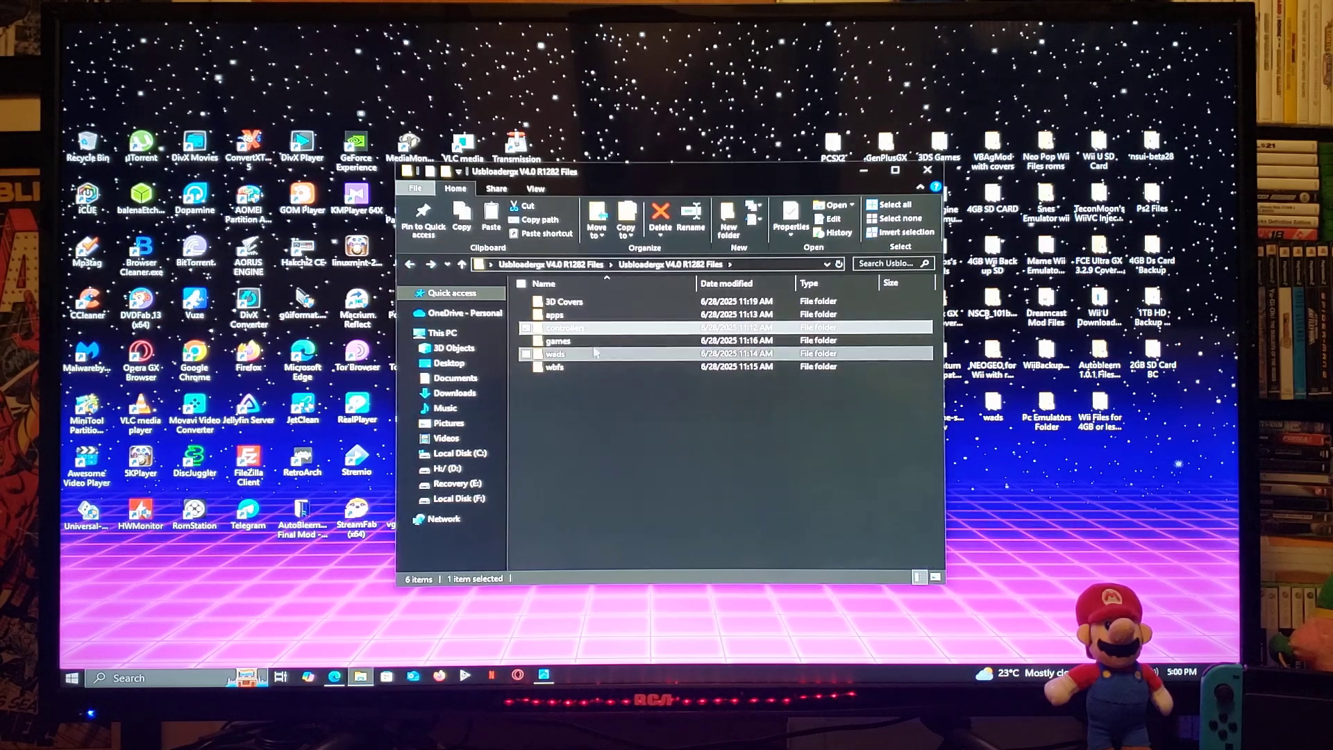
{"action": "double_click", "coordinate": [558, 340]}
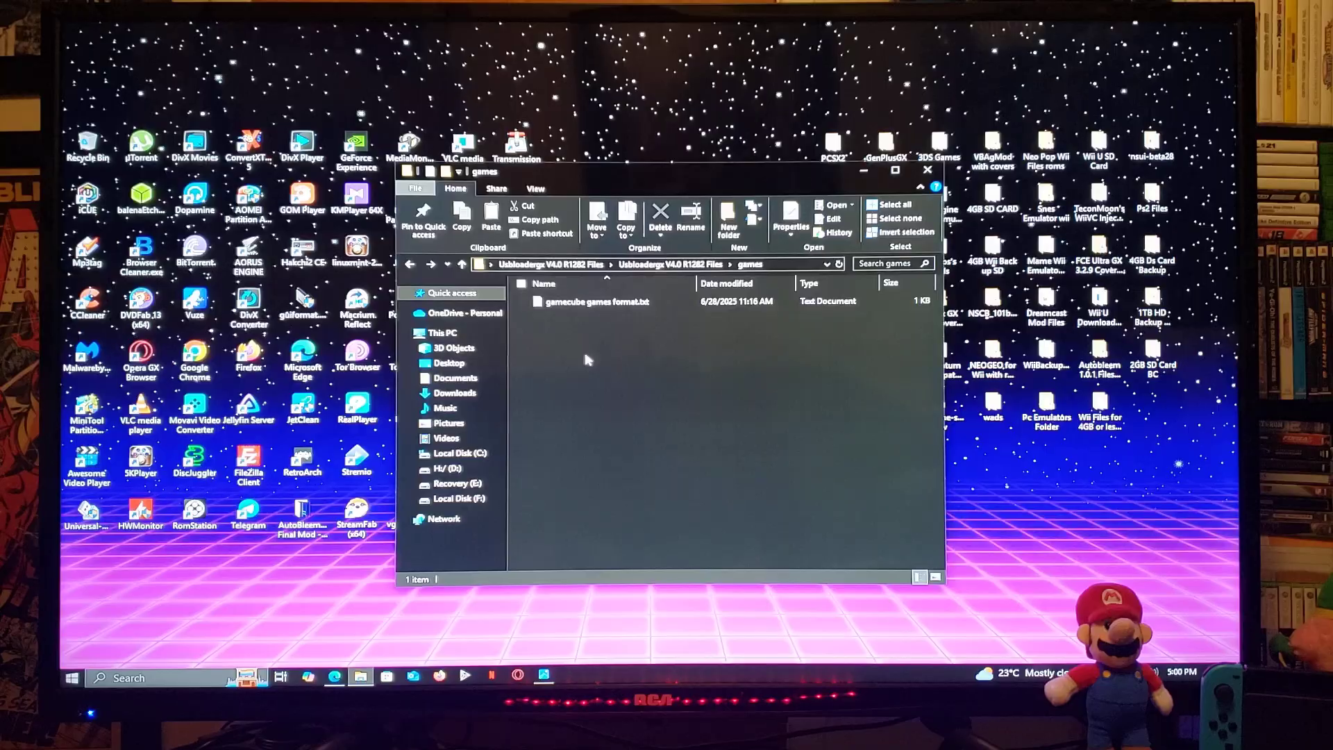
{"action": "mouse_move", "coordinate": [628, 371]}
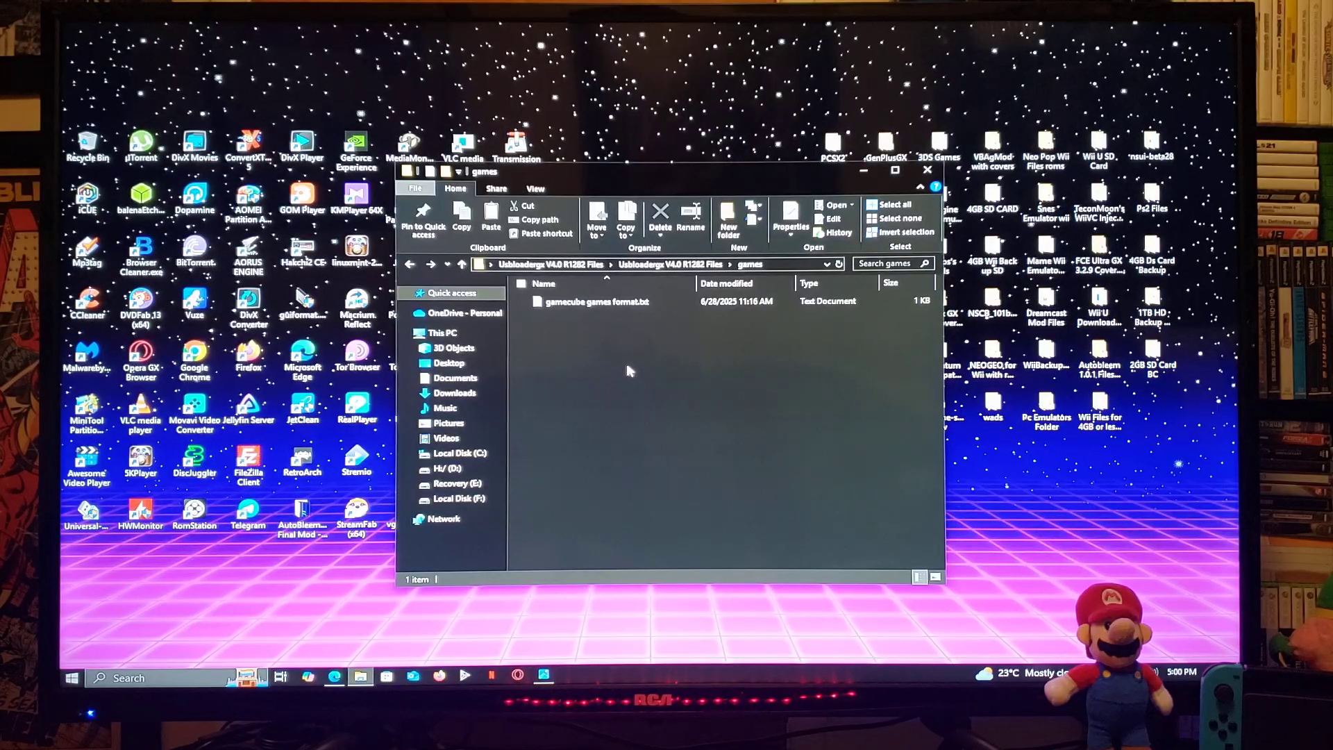
{"action": "left_click", "coordinate": [595, 301]}
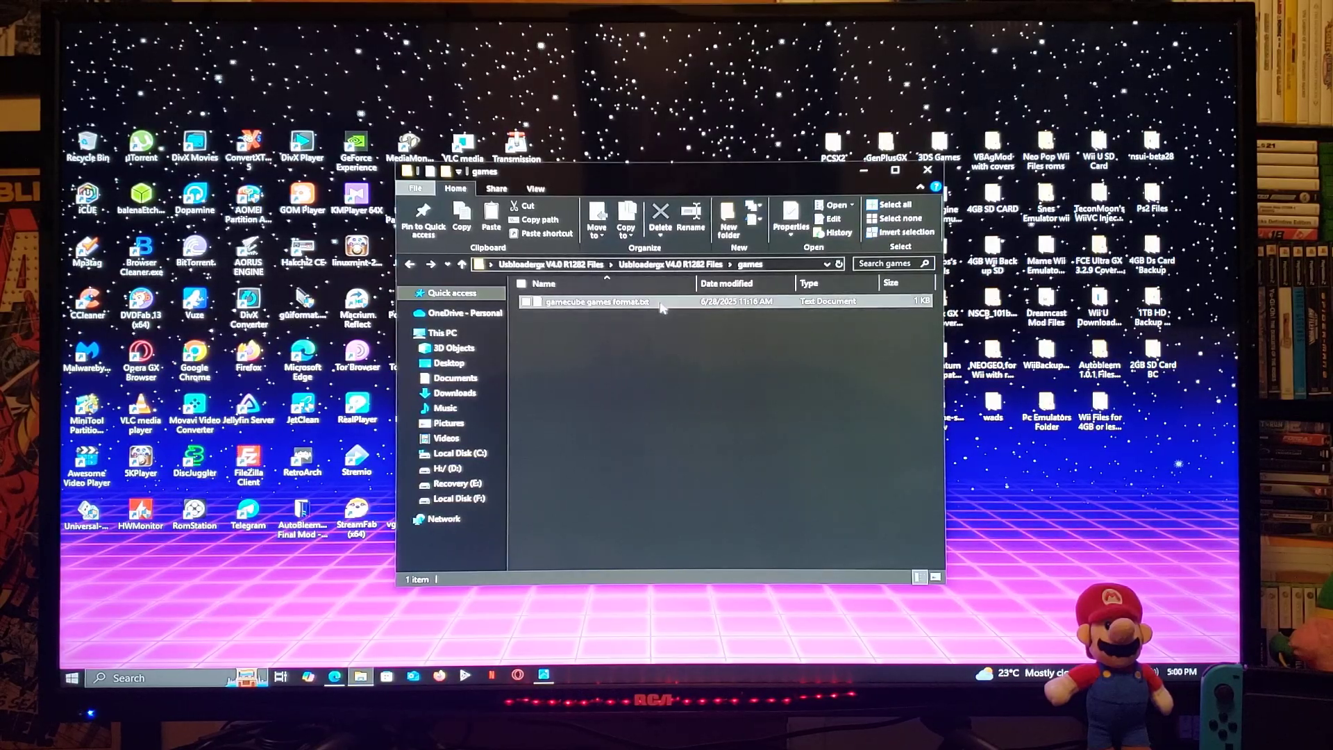
{"action": "double_click", "coordinate": [595, 302]}
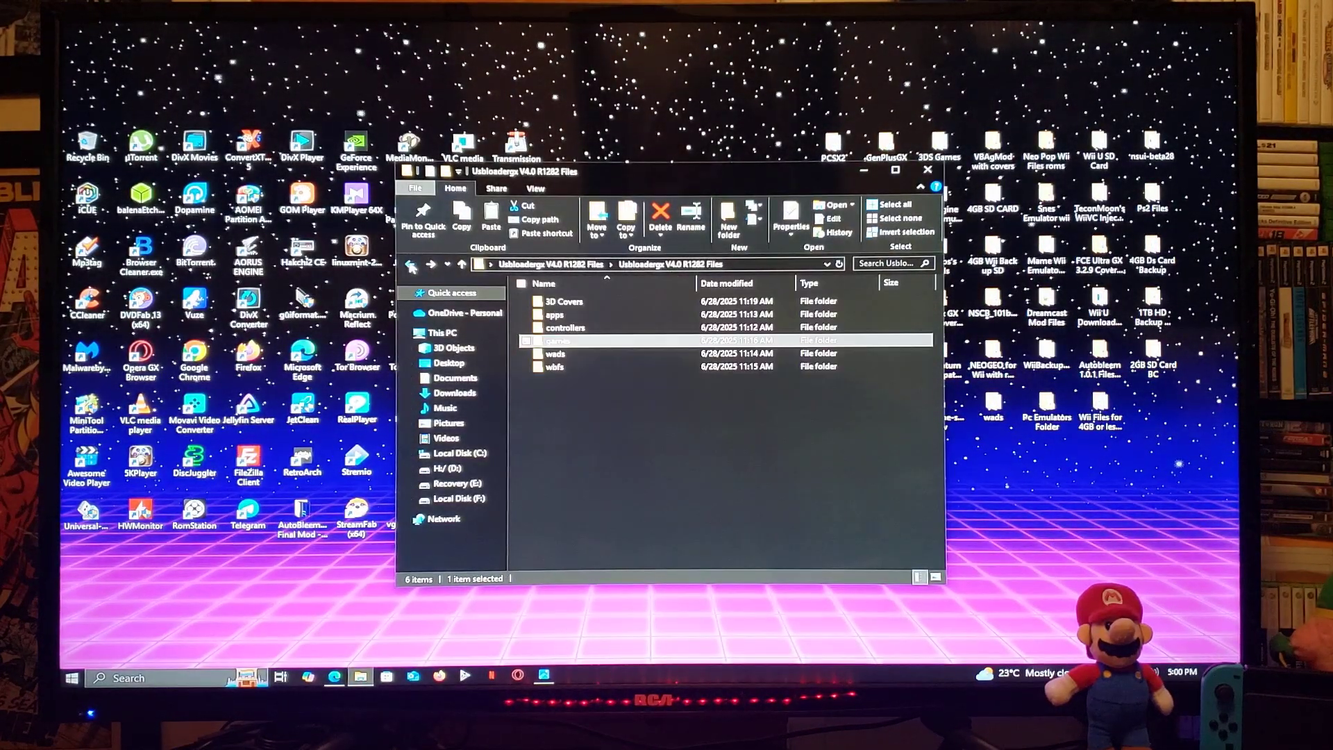
{"action": "left_click", "coordinate": [583, 353]}
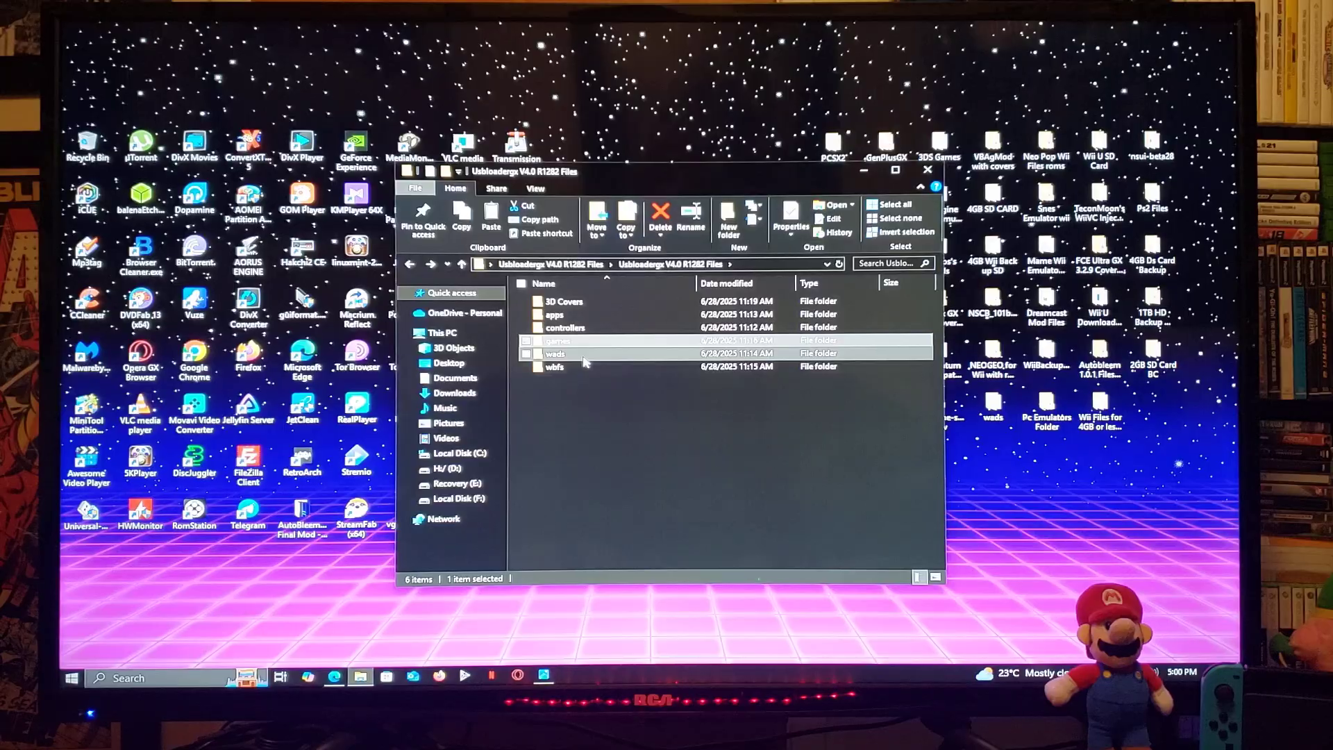
{"action": "double_click", "coordinate": [554, 352]}
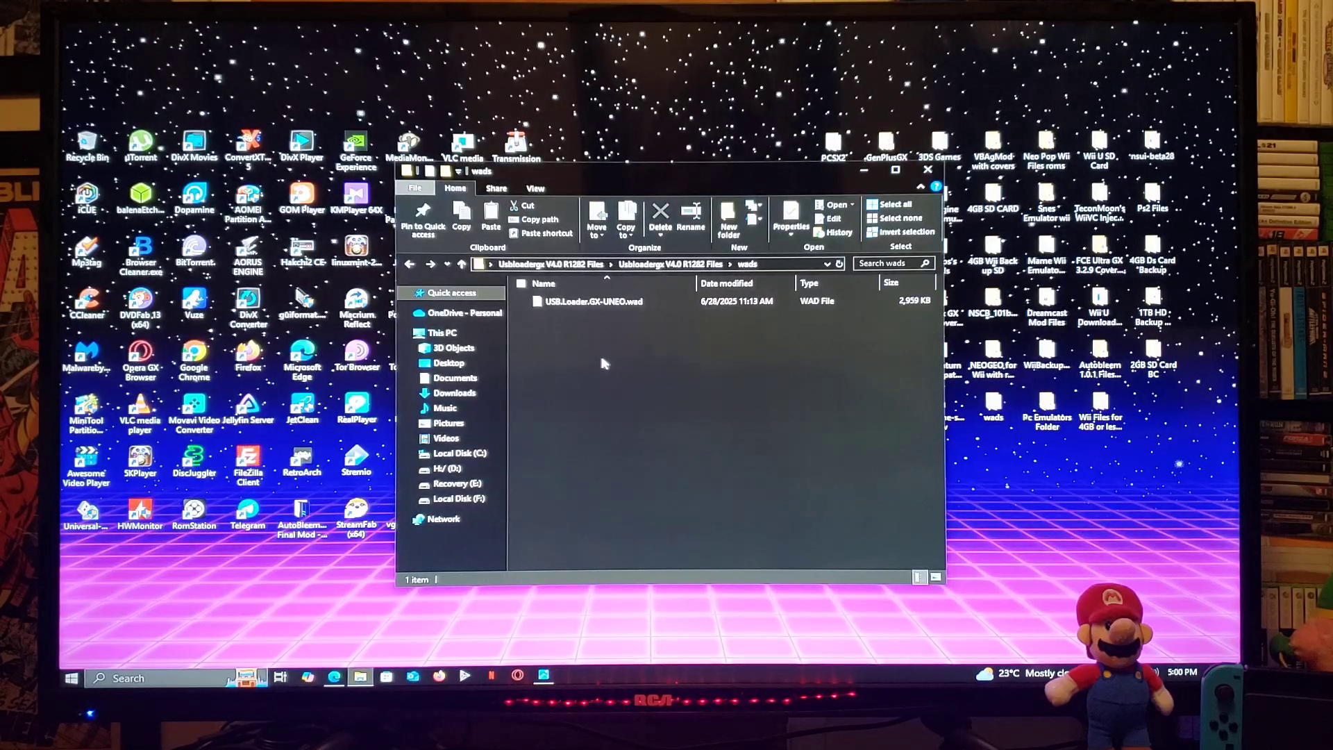
{"action": "left_click", "coordinate": [595, 300]}
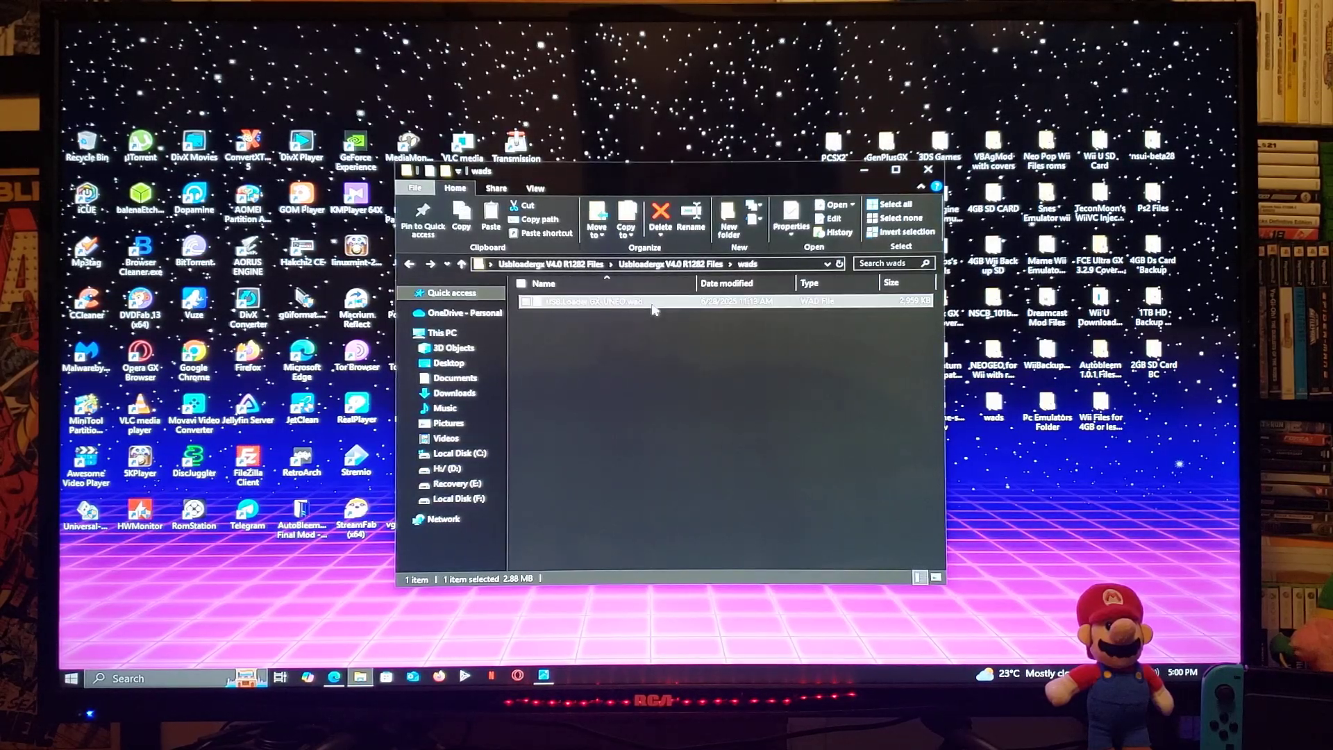
{"action": "mouse_move", "coordinate": [583, 370]}
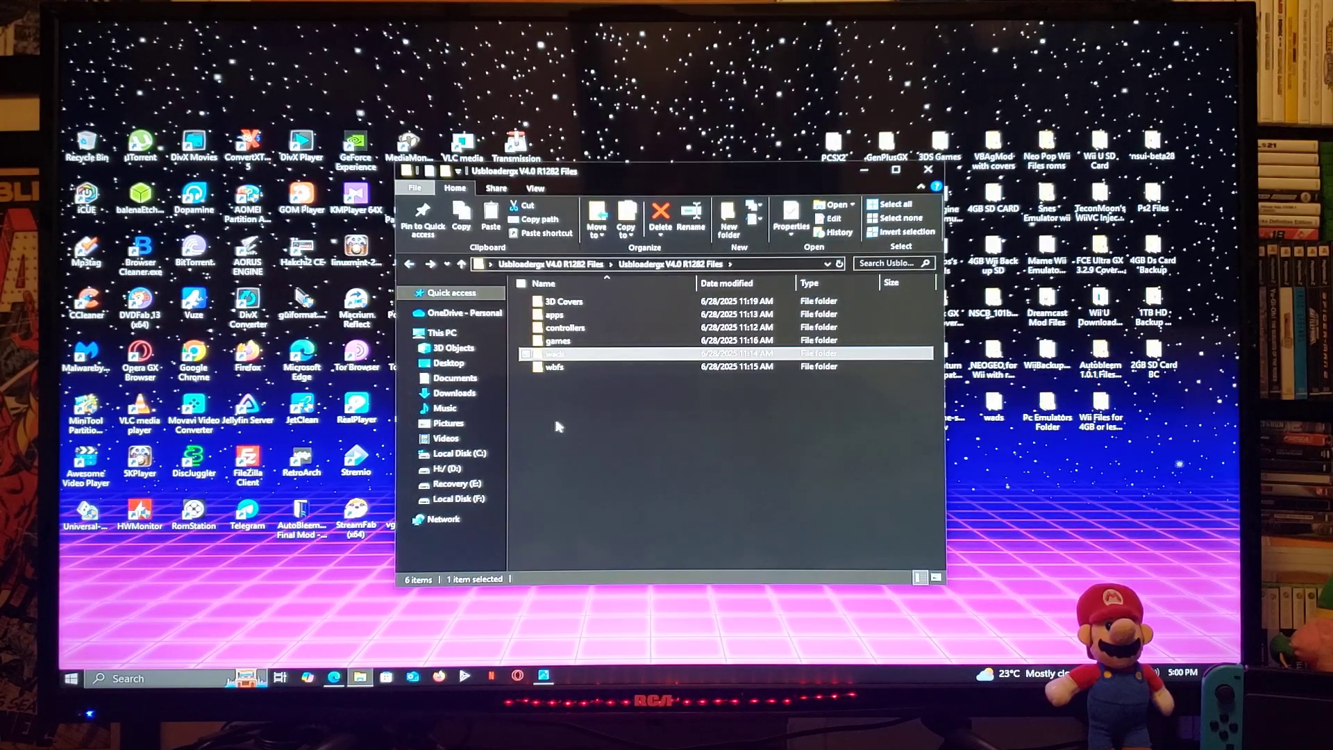
{"action": "left_click", "coordinate": [556, 367]}
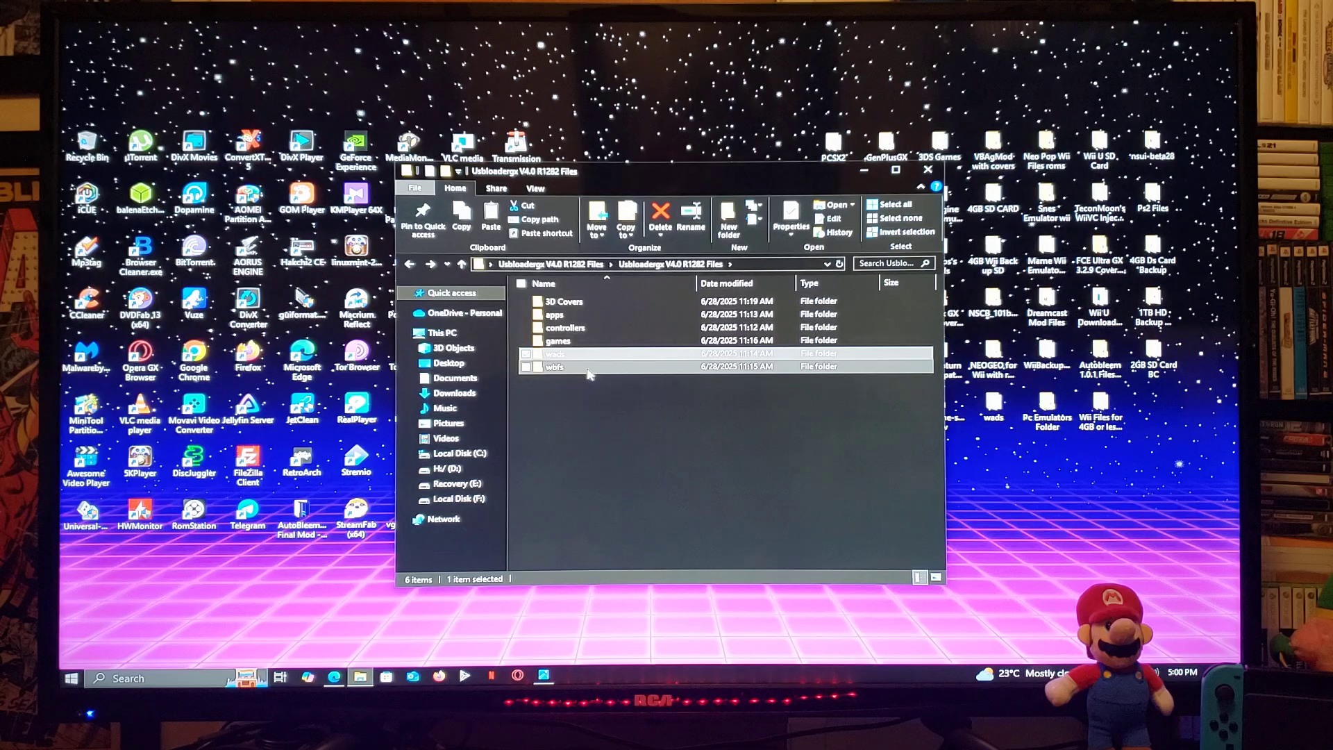
{"action": "mouse_move", "coordinate": [586, 366]}
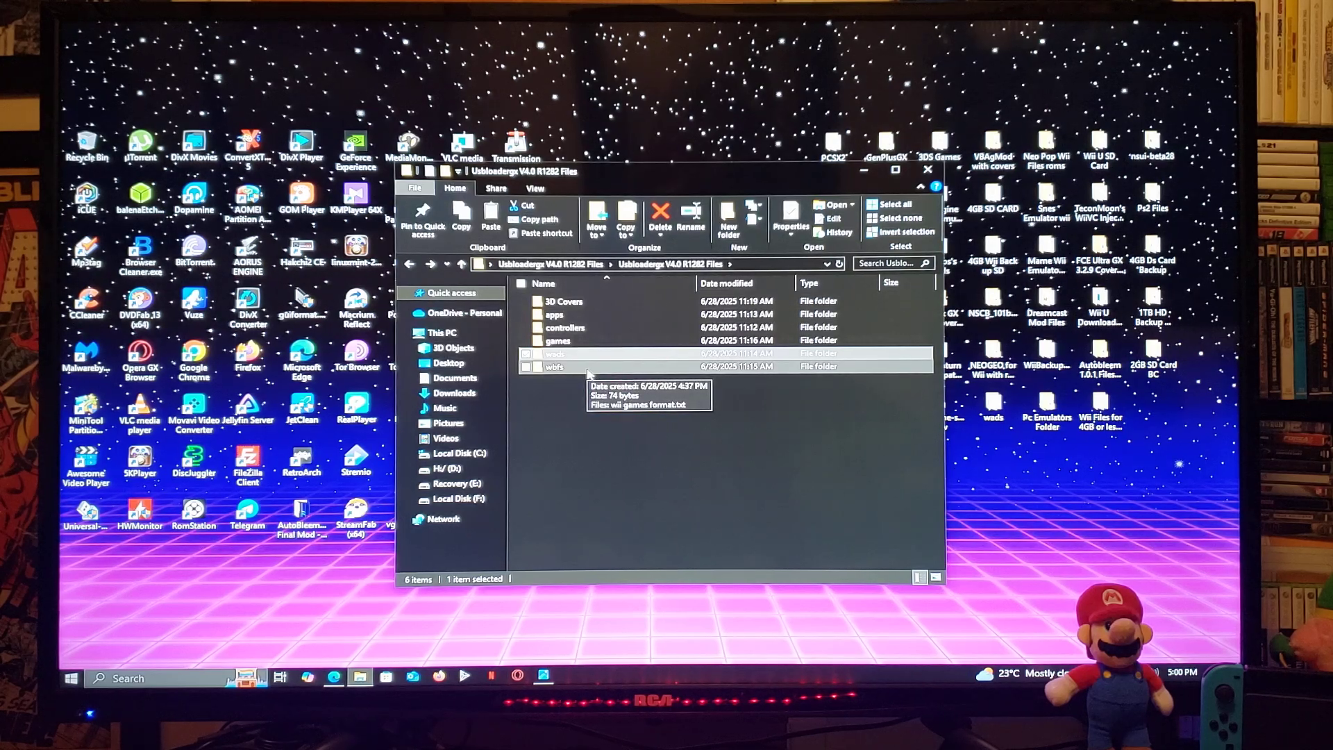
{"action": "double_click", "coordinate": [555, 366]}
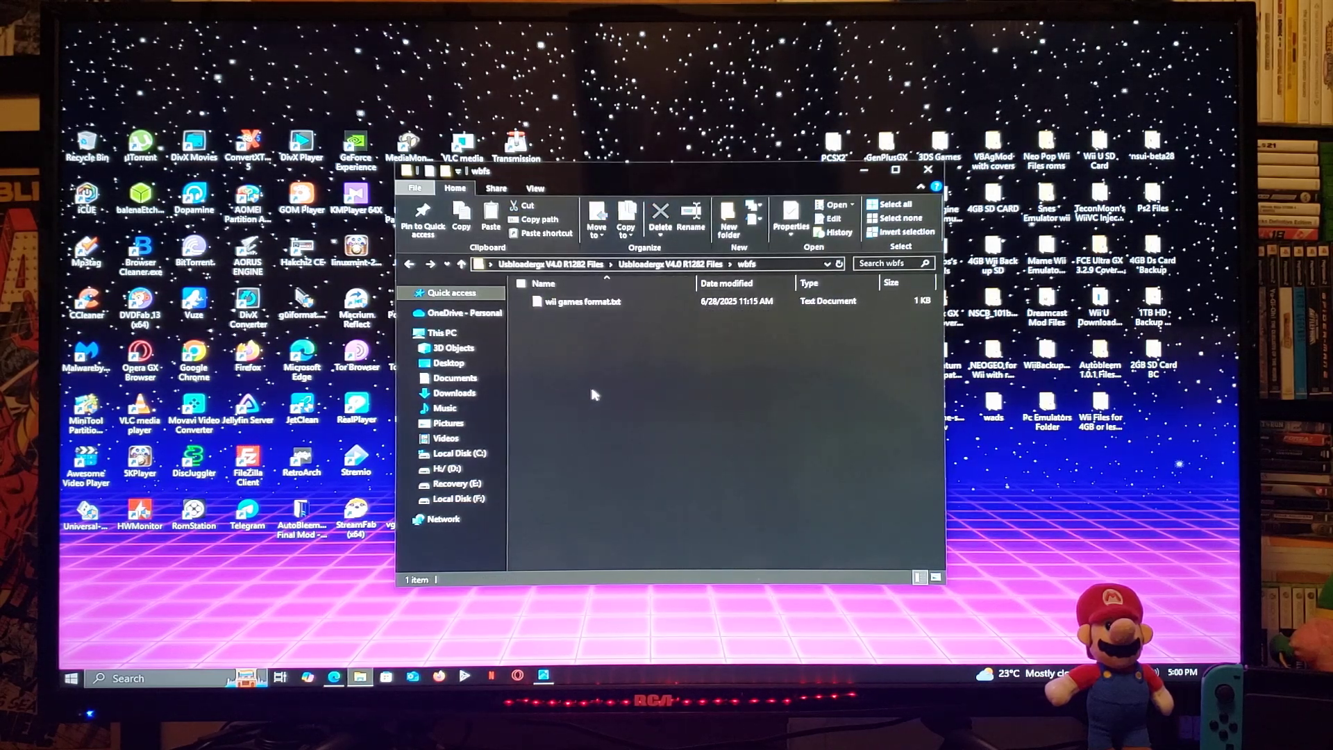
{"action": "left_click", "coordinate": [583, 301]}
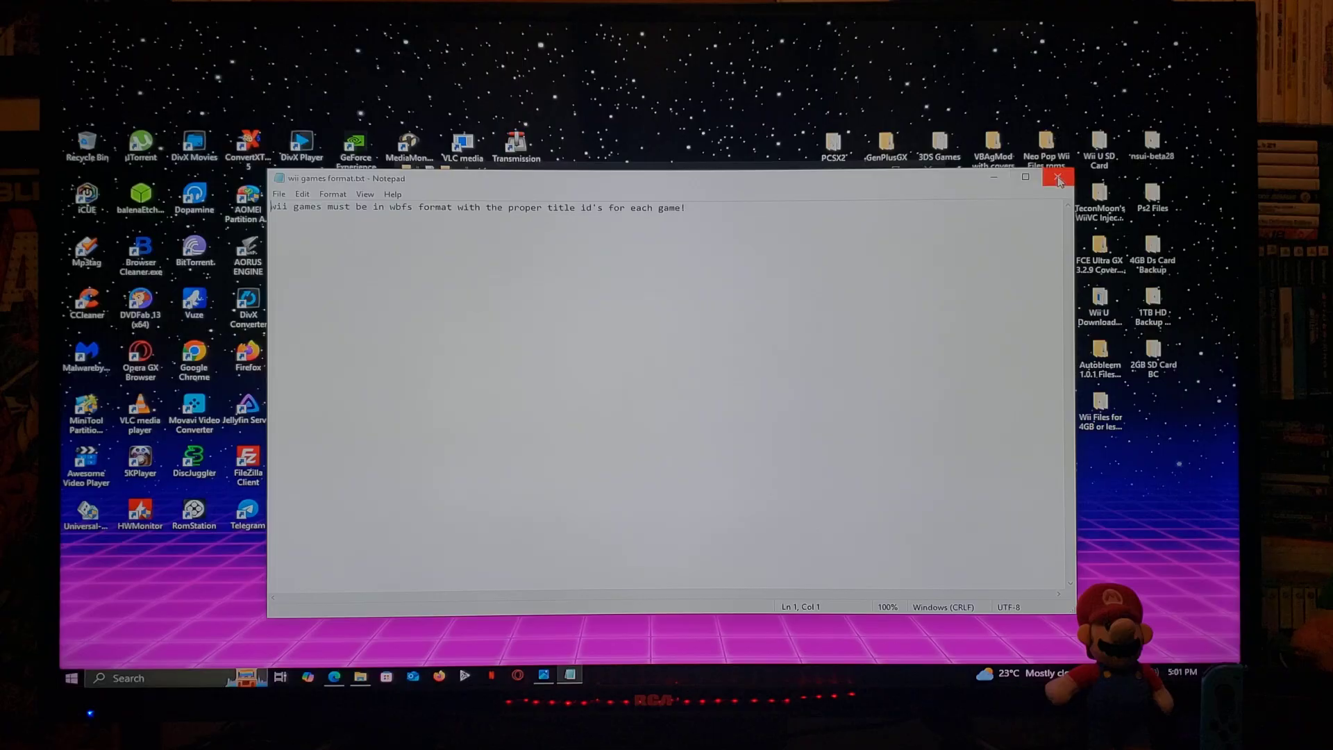
{"action": "left_click", "coordinate": [1058, 177]}
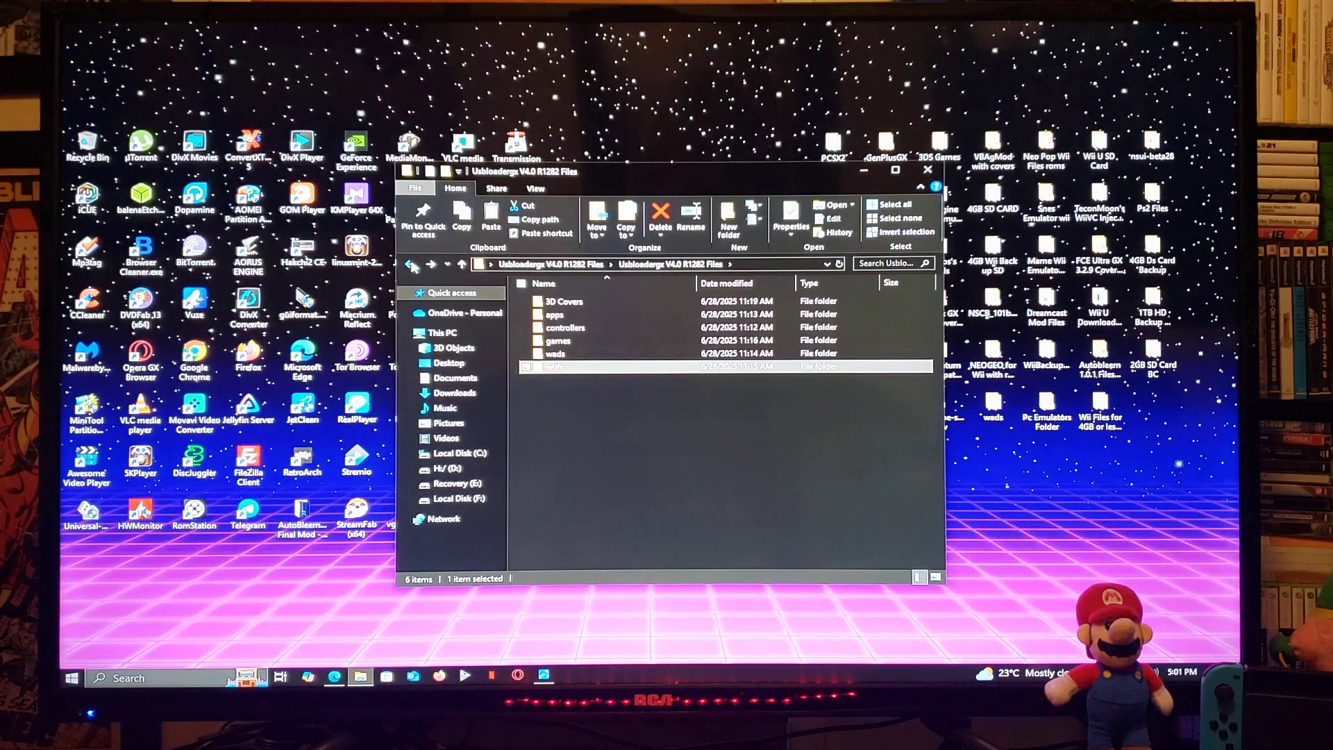
- Select all six R1282 folders, then open Usb Loader Gx 4.0 Pic.jpg from the desktop
{"action": "left_click", "coordinate": [901, 219]}
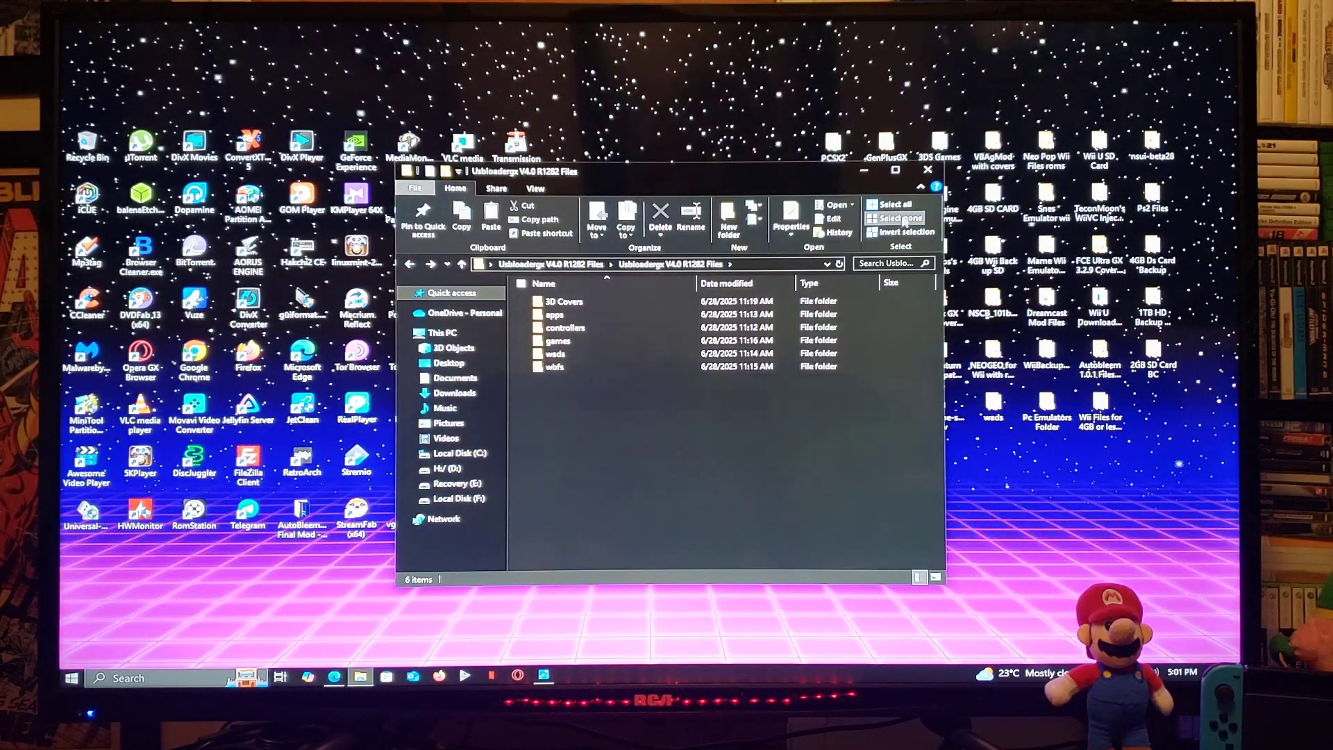
{"action": "left_click", "coordinate": [892, 204]}
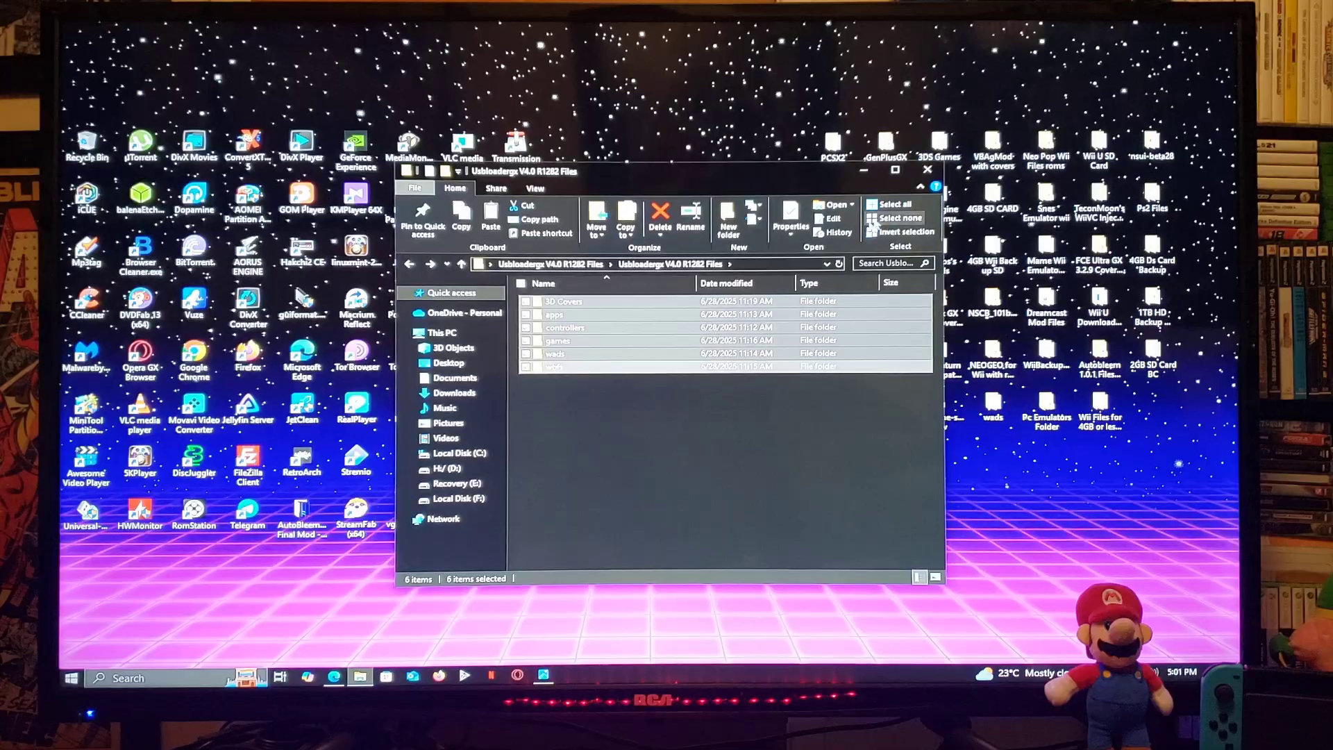
{"action": "left_click", "coordinate": [927, 170]}
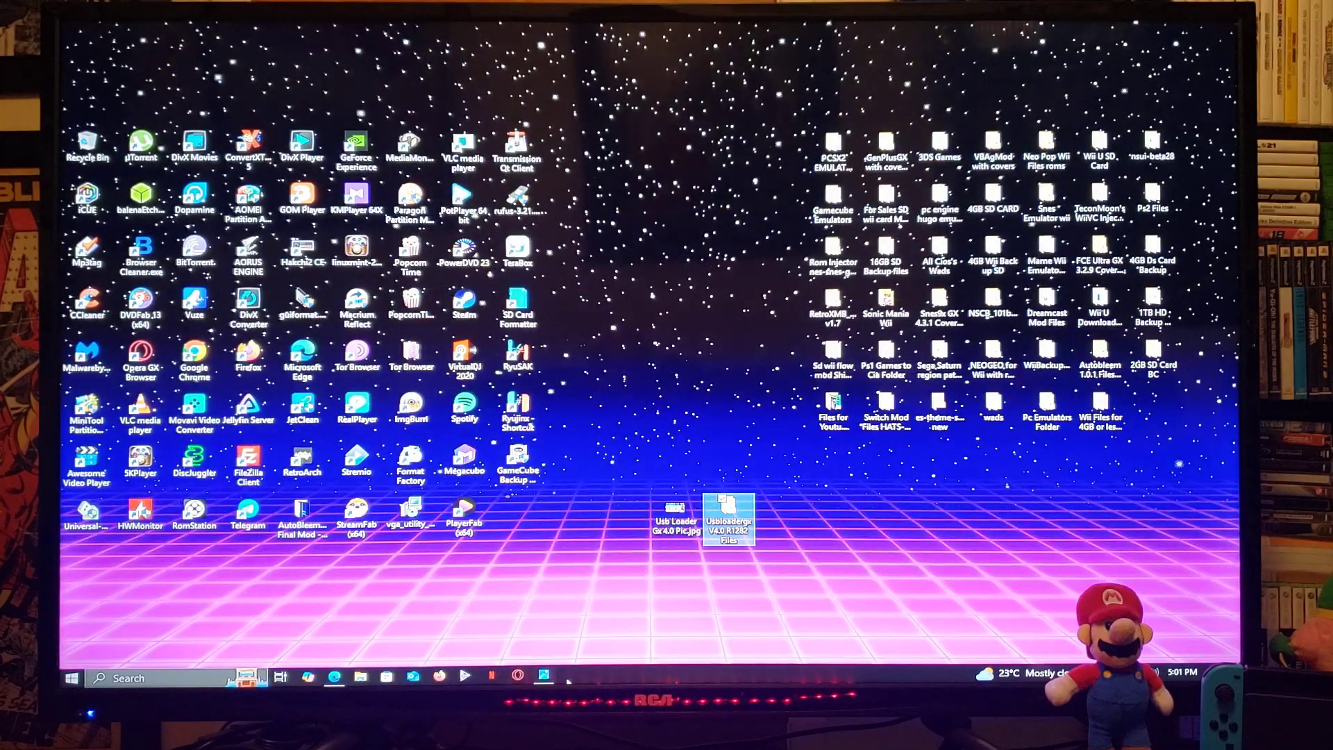
{"action": "double_click", "coordinate": [675, 516]}
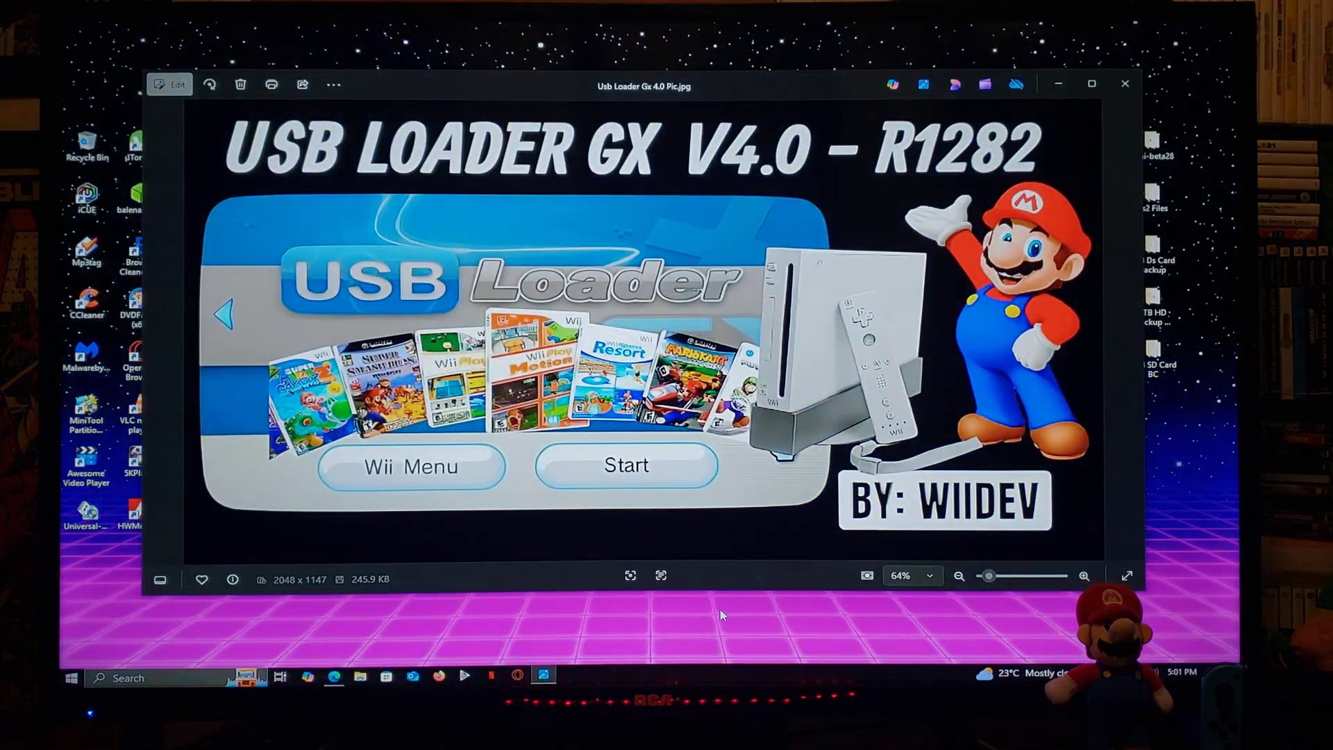